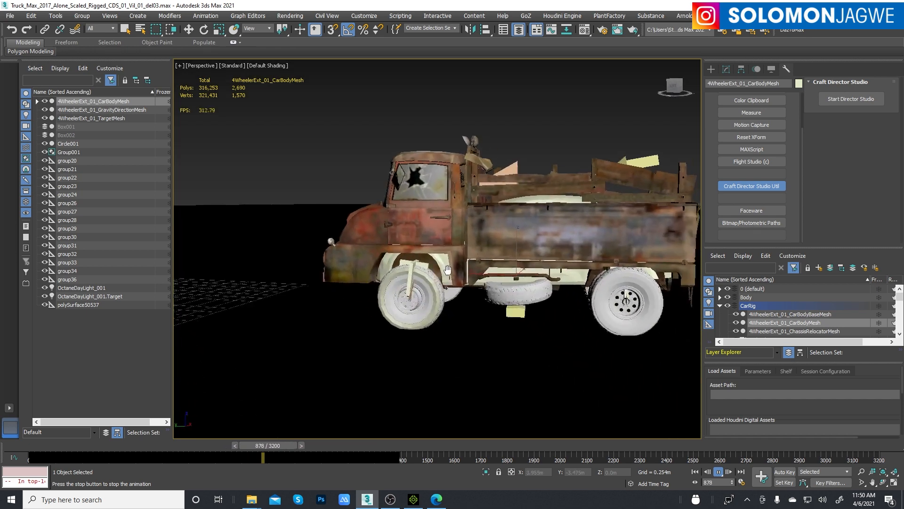
- Halt the rigged truck's playback with the Stop Animation control, leaving it near frame 956
click(717, 472)
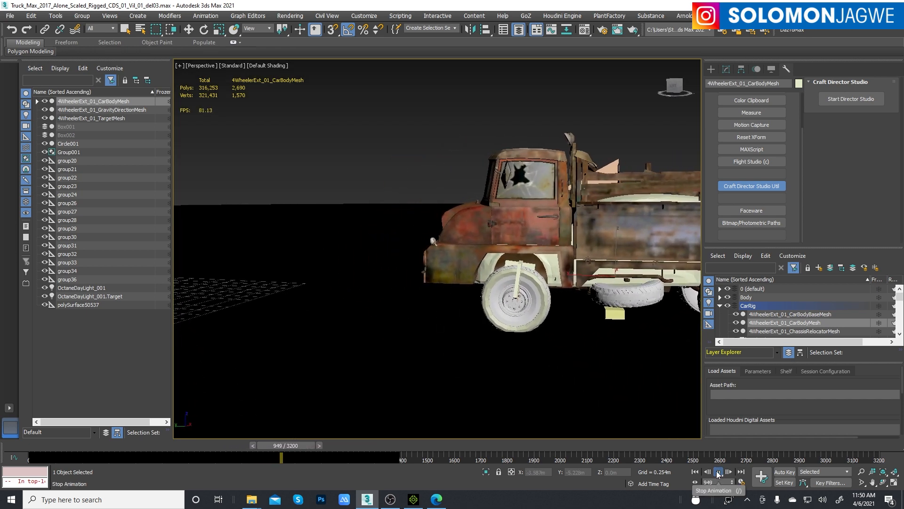
click(718, 472)
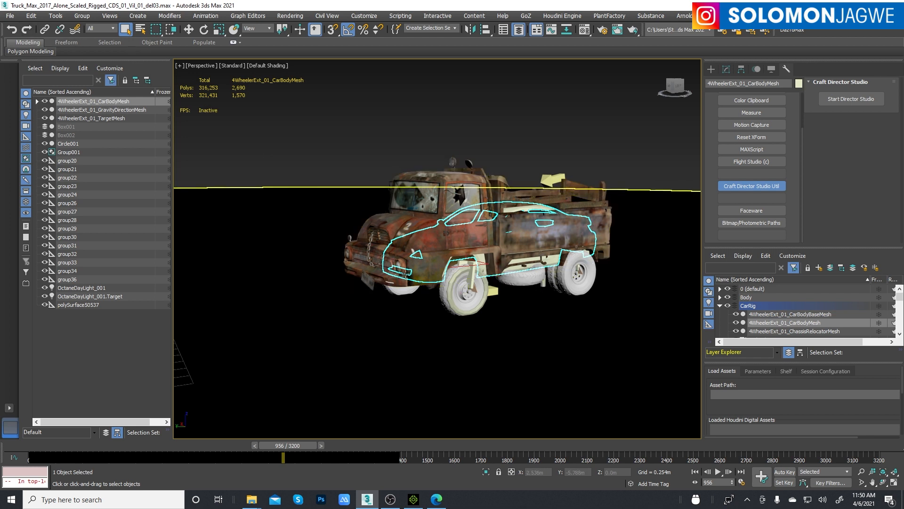
mouse_move(478, 328)
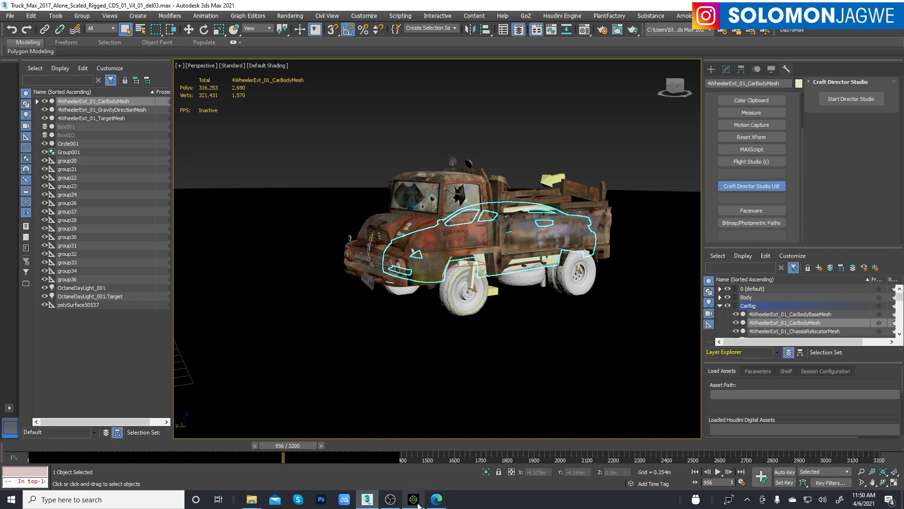
- Switch to the savanna truck project, rewind to frame 1 and play the driving animation
click(412, 499)
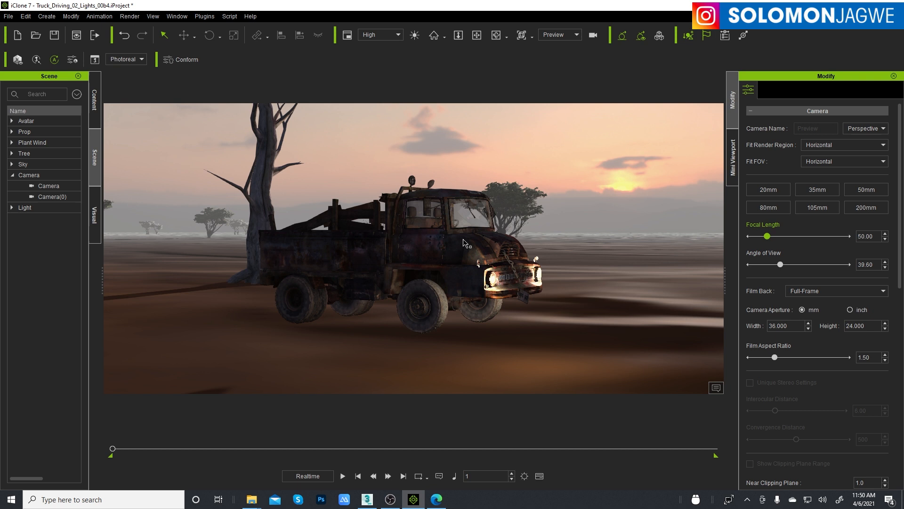
mouse_move(154, 450)
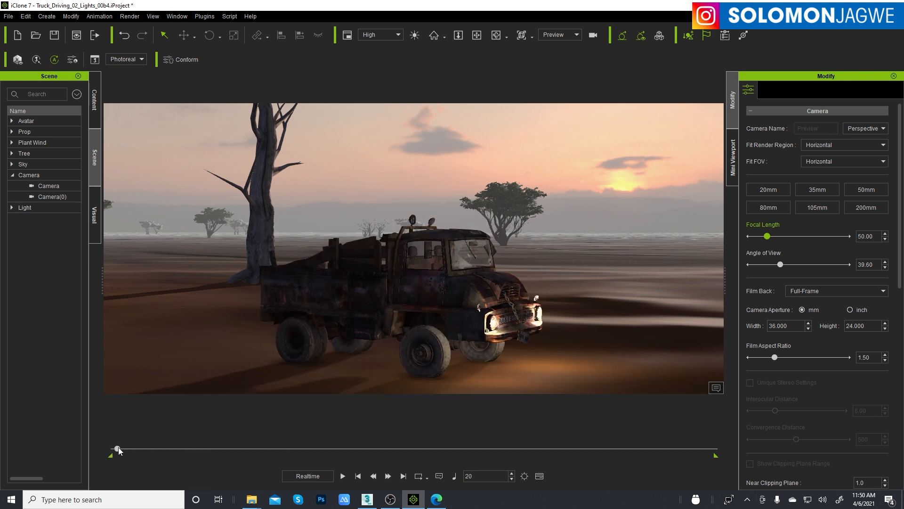
click(343, 476)
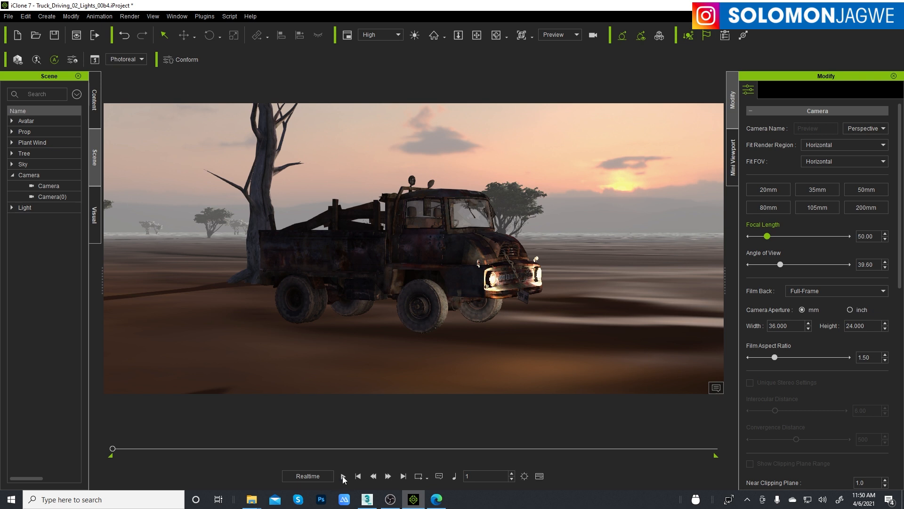
click(343, 476)
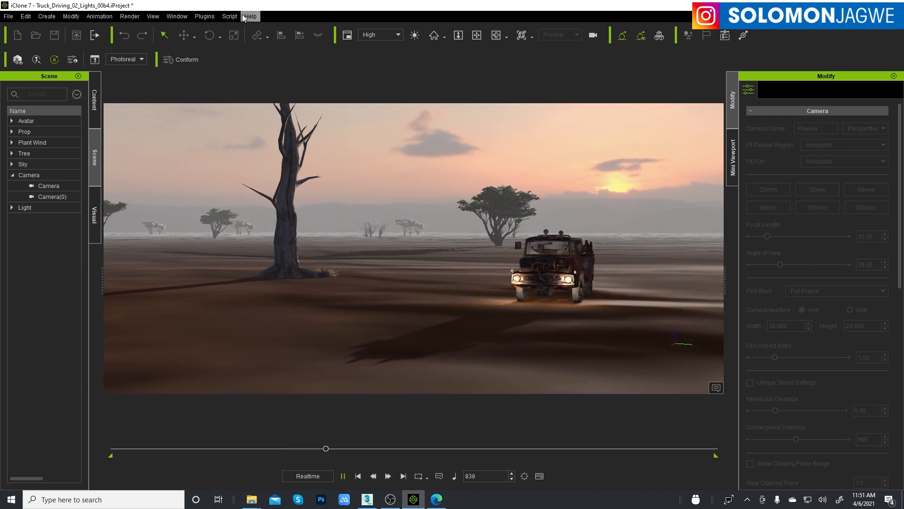
- Browse the Plugins > Python Samples menu, then rewind the timeline to frame 1
click(204, 16)
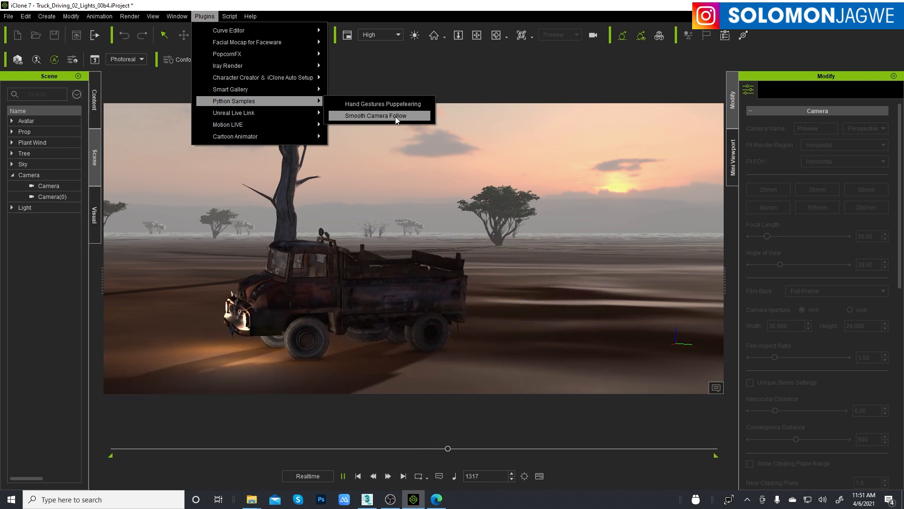
click(378, 115)
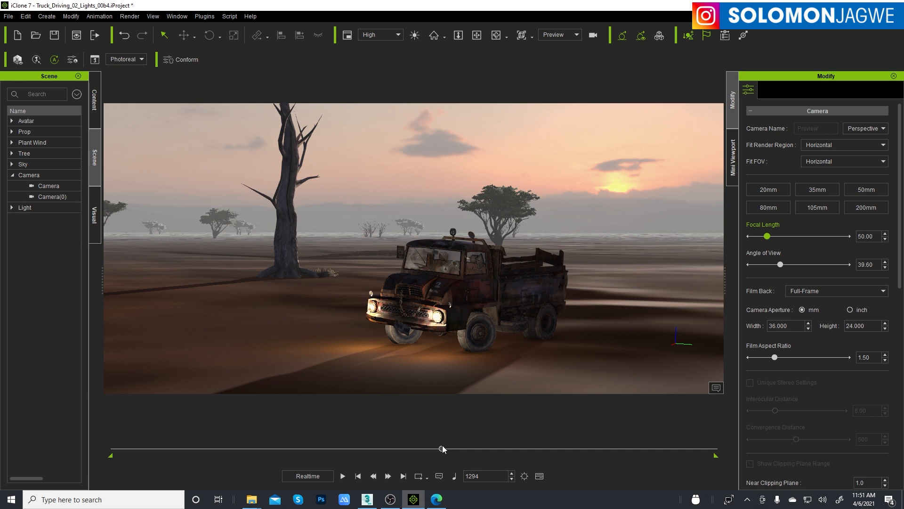
mouse_move(499, 311)
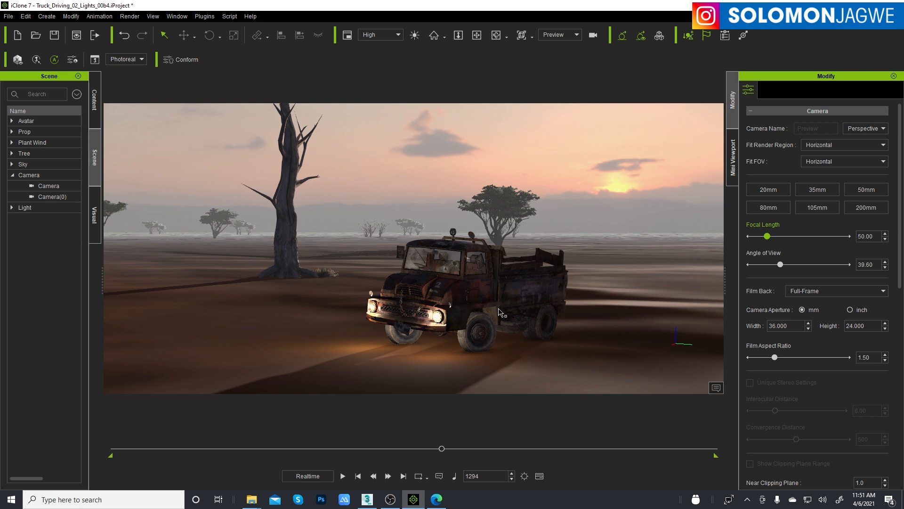
click(358, 476)
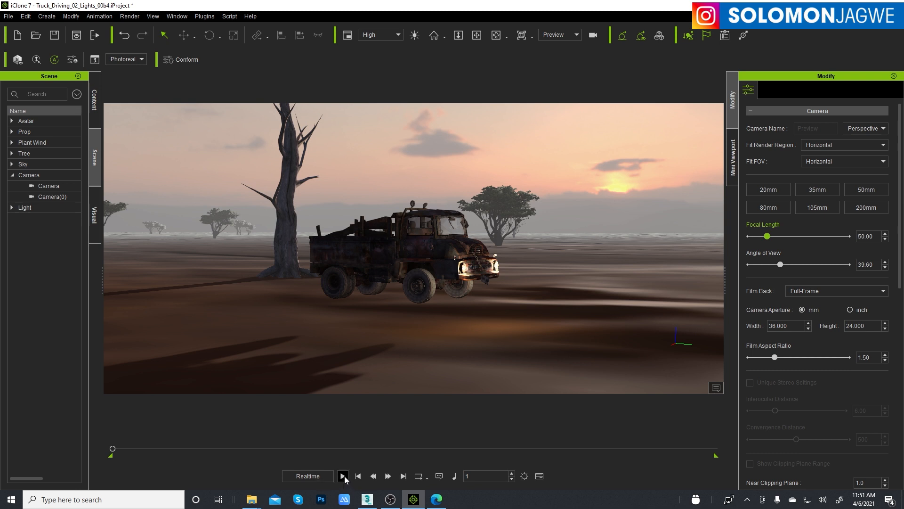
click(342, 476)
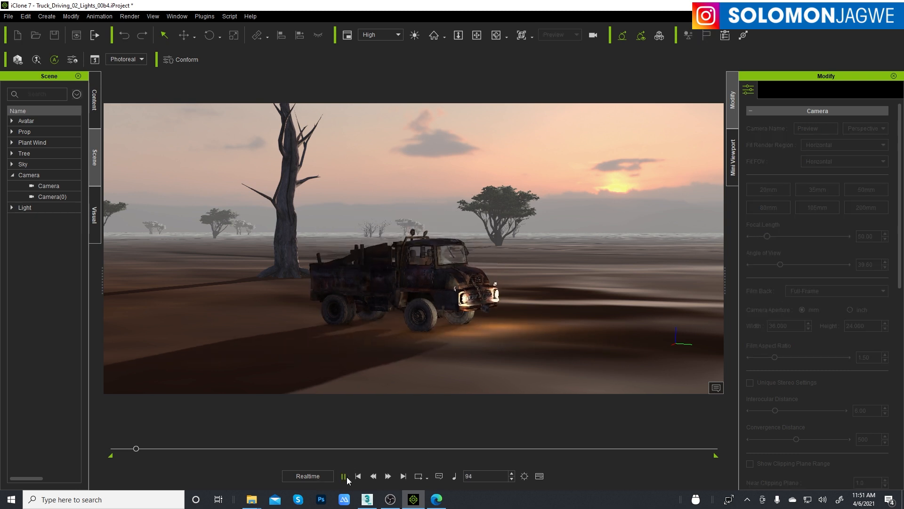
click(343, 475)
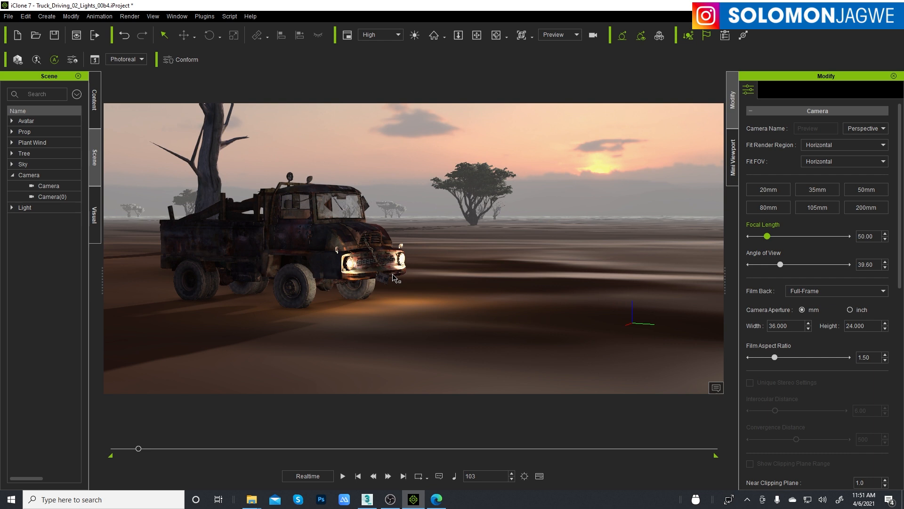
click(358, 475)
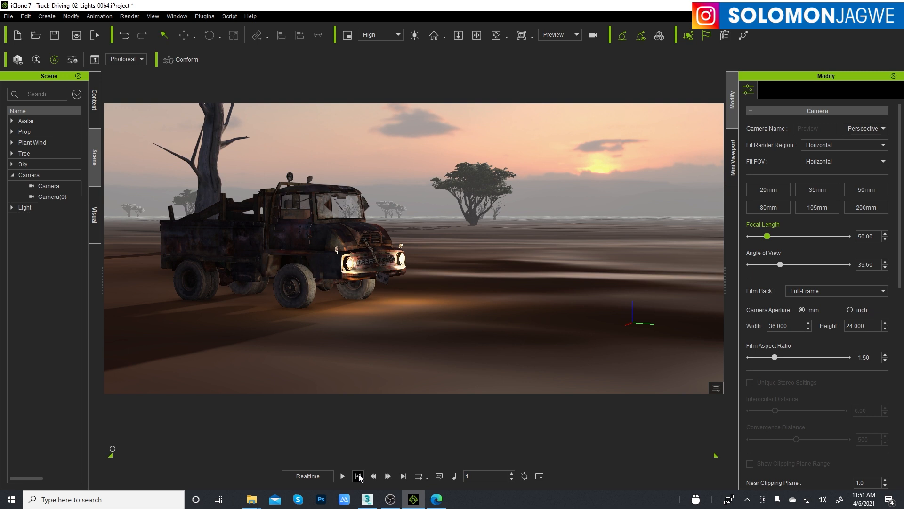
click(342, 475)
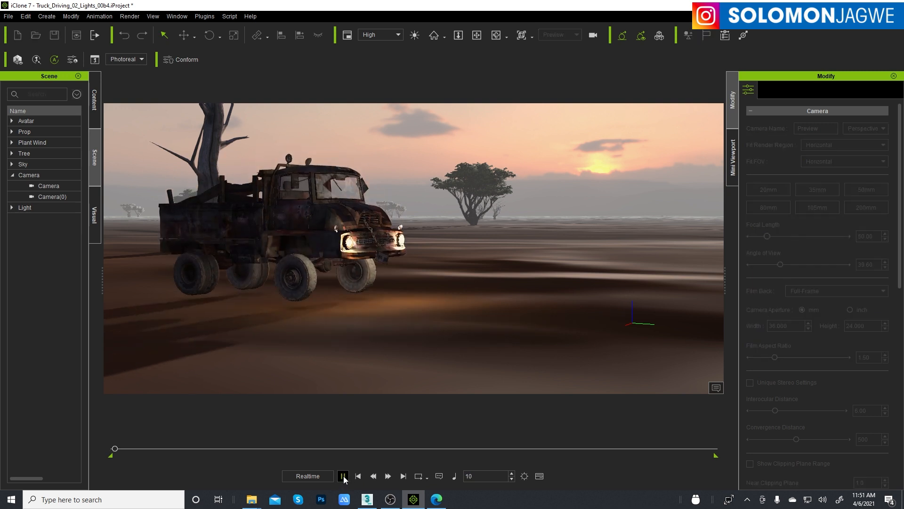
click(343, 475)
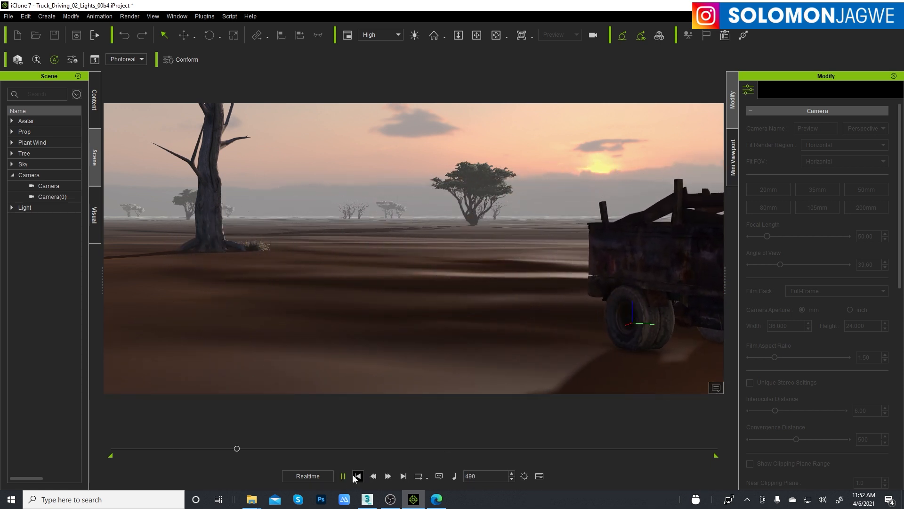
click(358, 475)
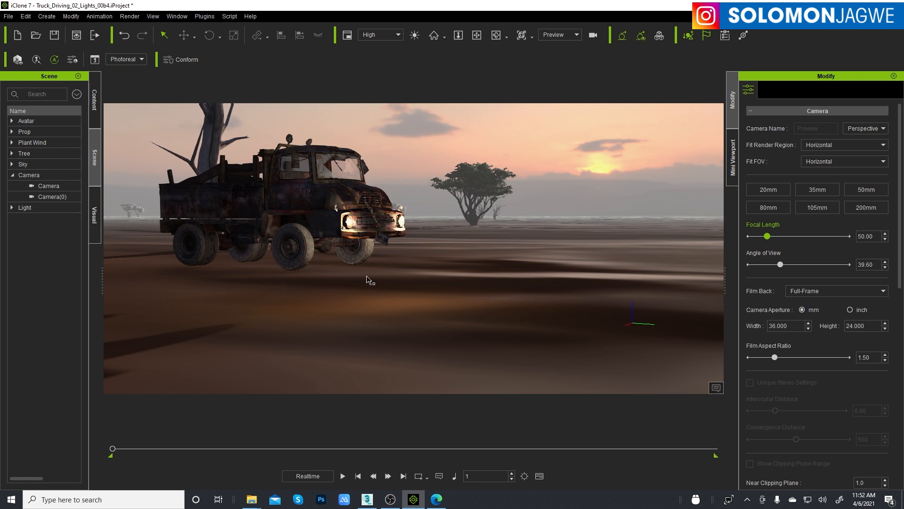
mouse_move(325, 230)
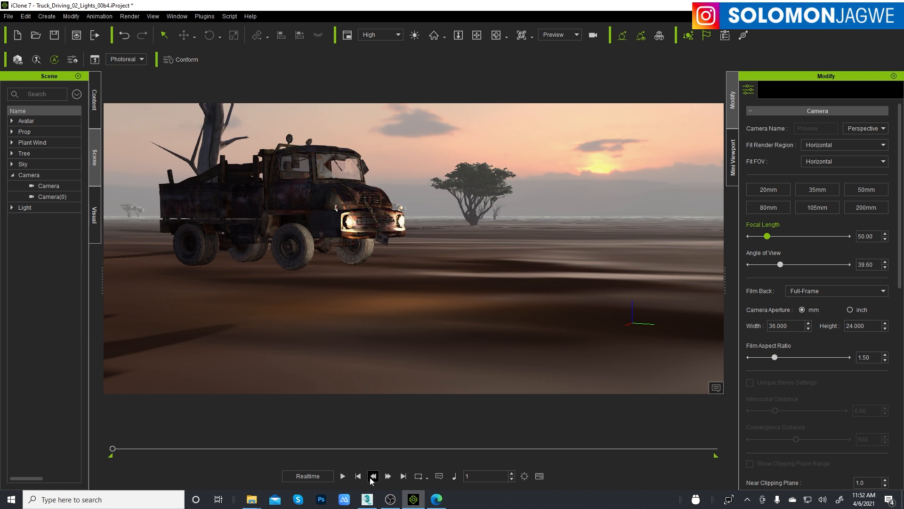
mouse_move(204, 16)
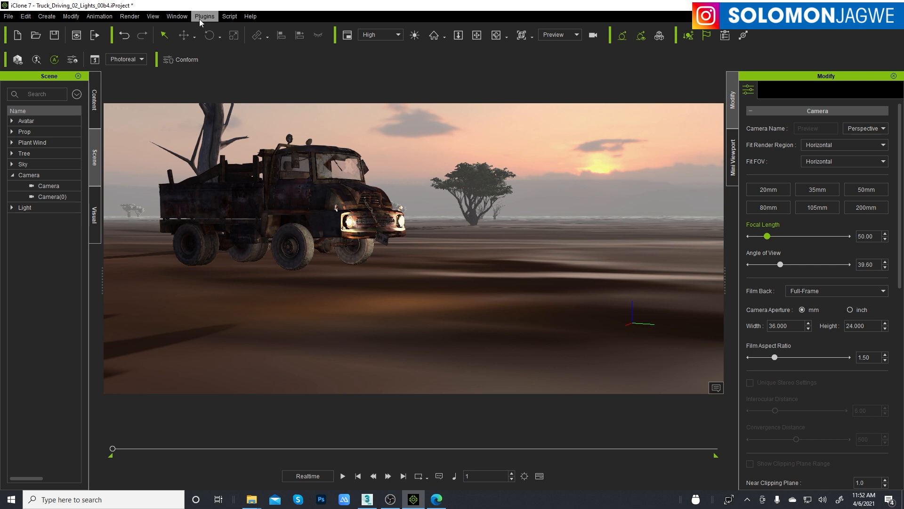
- Launch Smooth Camera Follow from Python Samples and select Camera(1) in the scene
click(204, 16)
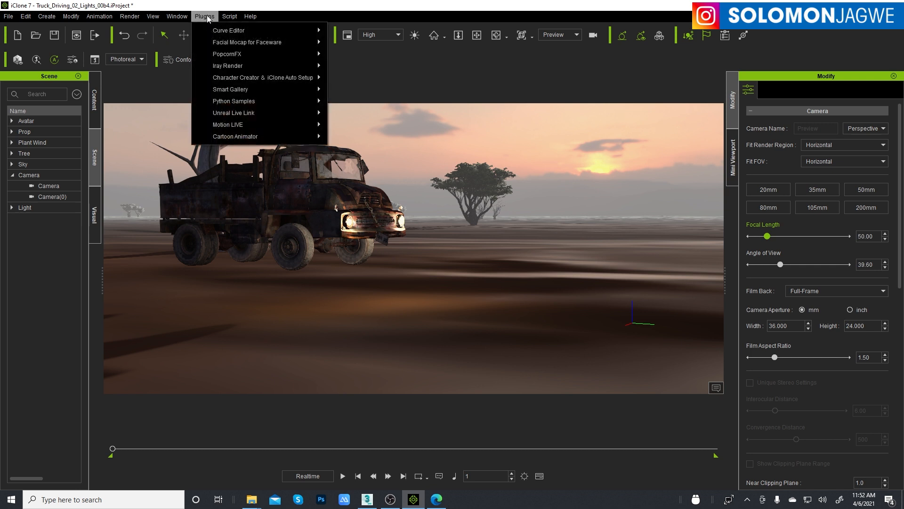
mouse_move(234, 101)
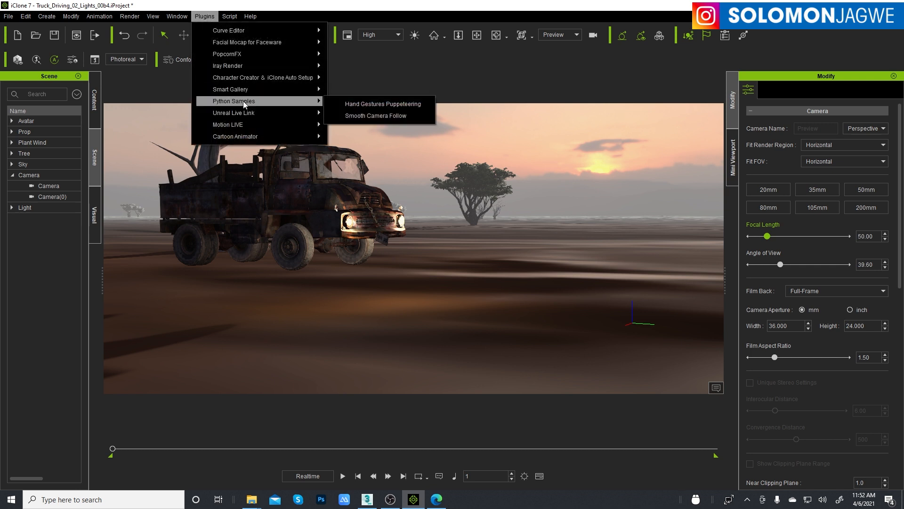
click(375, 115)
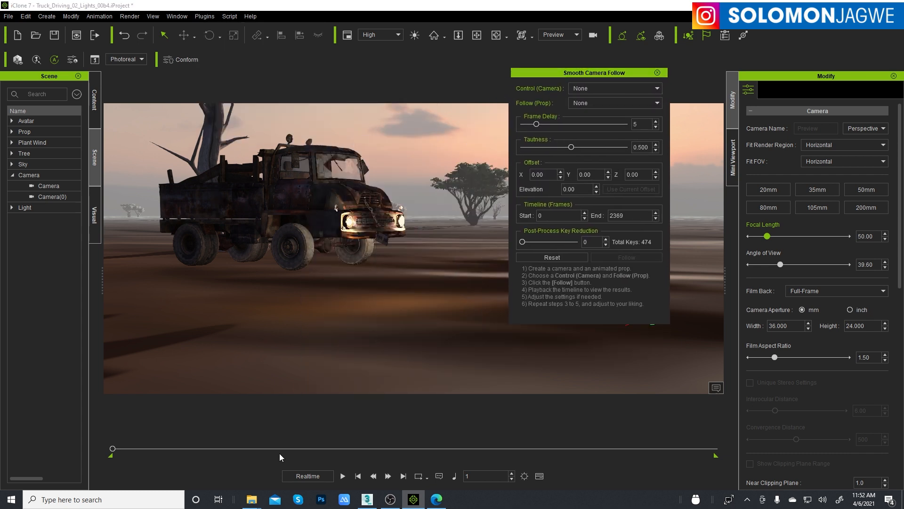
mouse_move(320, 185)
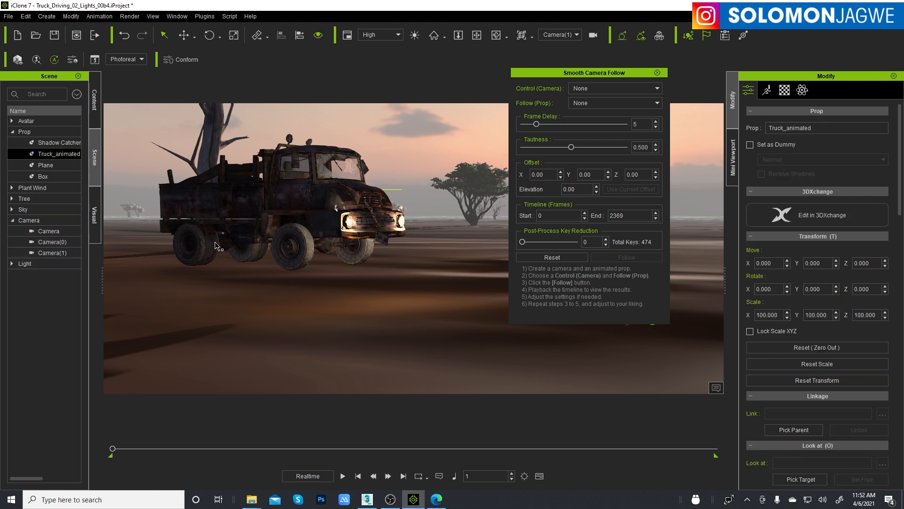
click(53, 252)
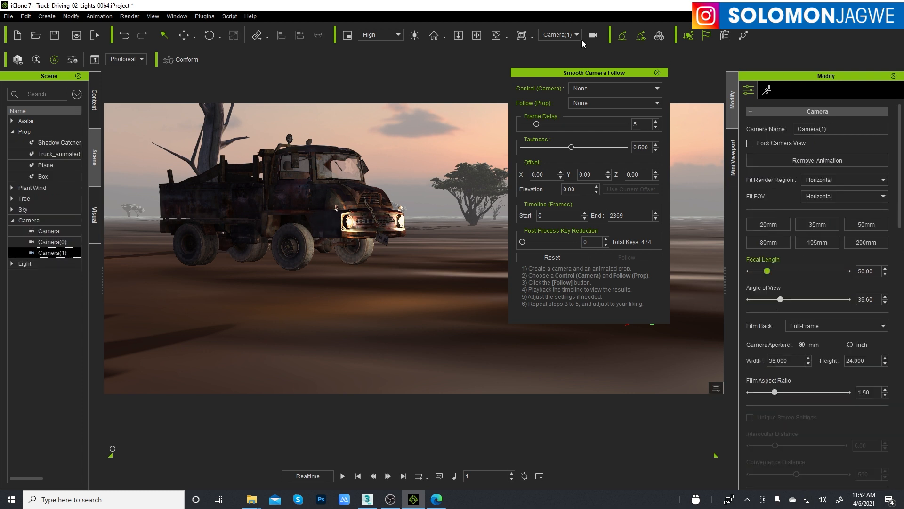
mouse_move(587, 98)
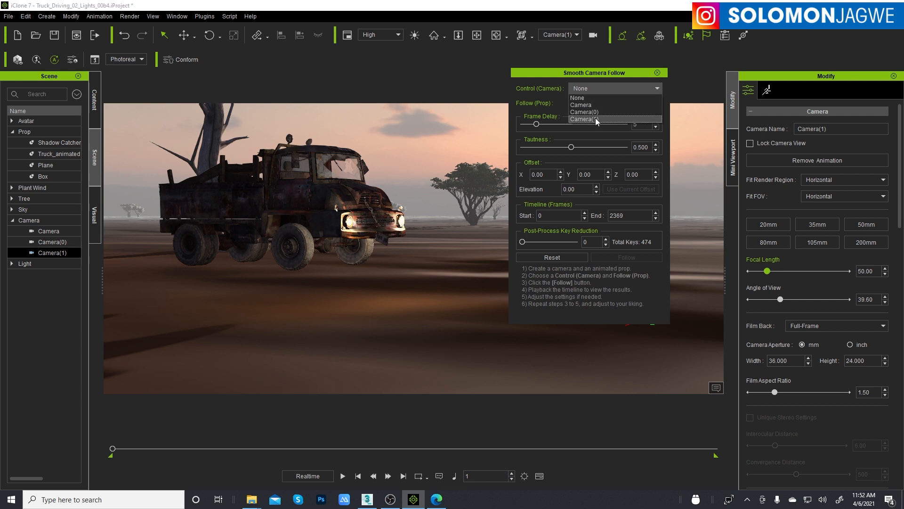
- Set Control to Camera(1) and Follow to Truck_animated, then play and stop a test preview
click(582, 118)
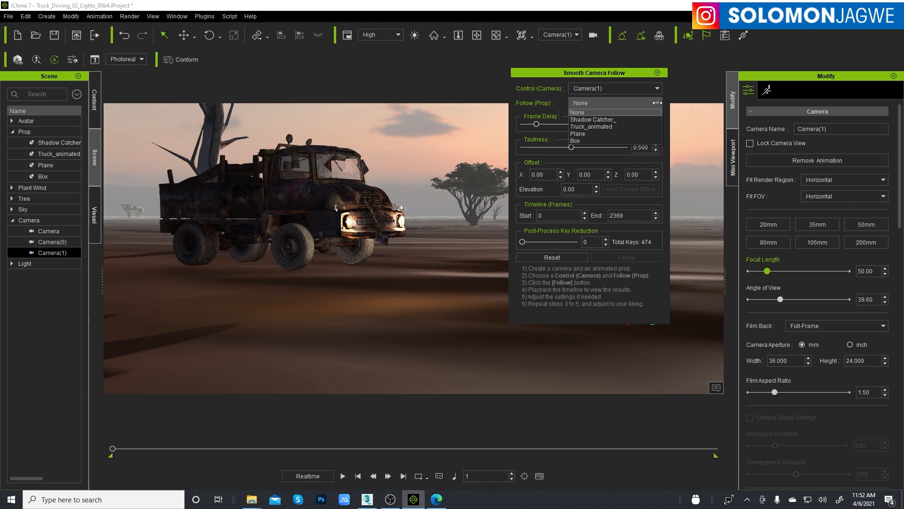
mouse_move(595, 126)
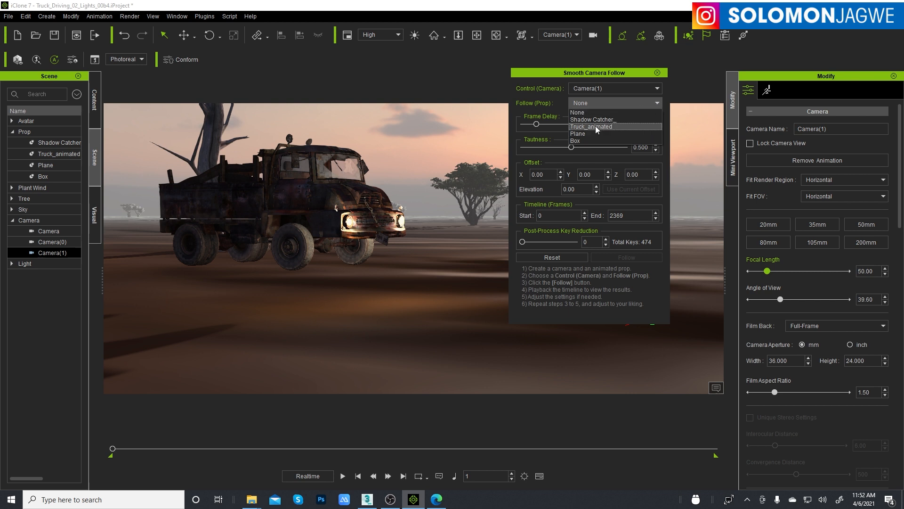
click(591, 126)
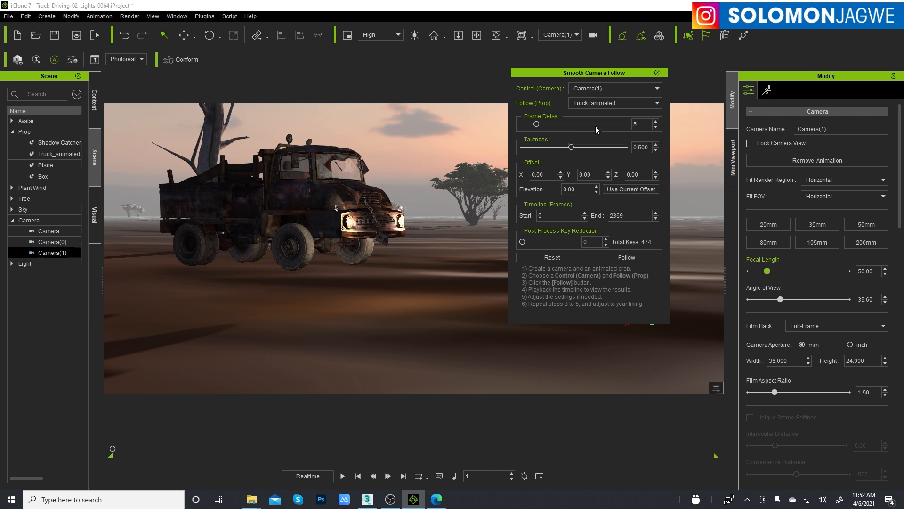
mouse_move(509, 376)
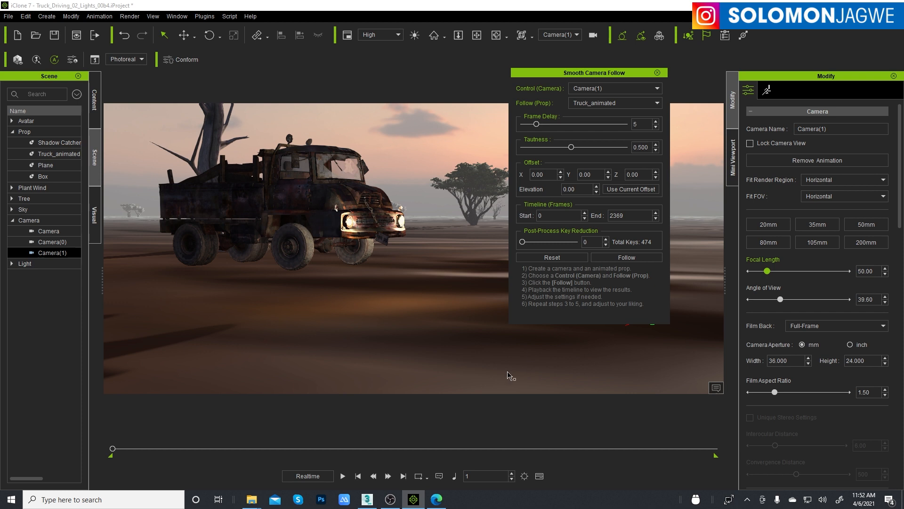
click(342, 475)
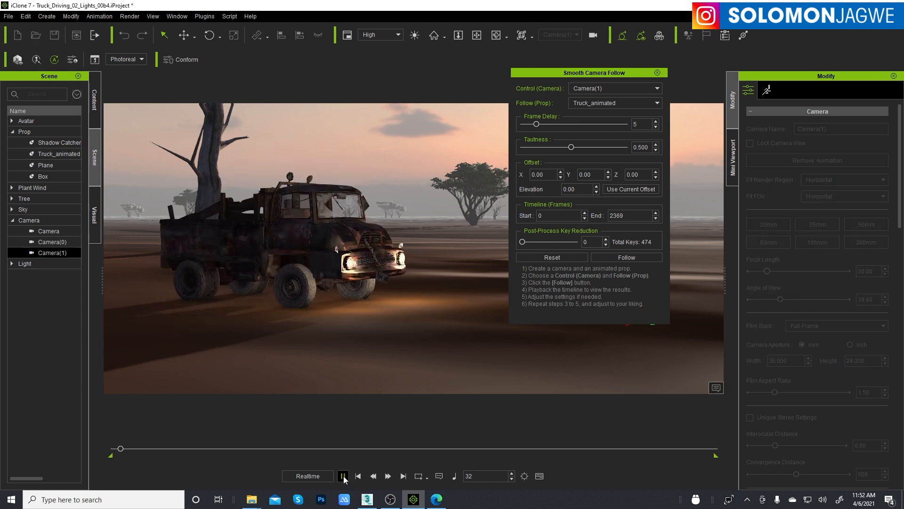
click(342, 475)
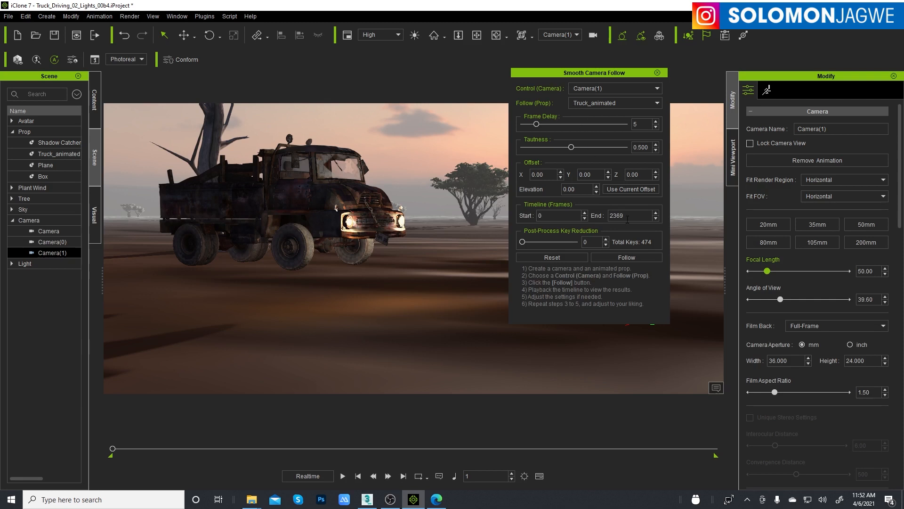
- Generate Camera(1)'s follow animation with Follow and play the shot, pausing near frame 322
click(625, 257)
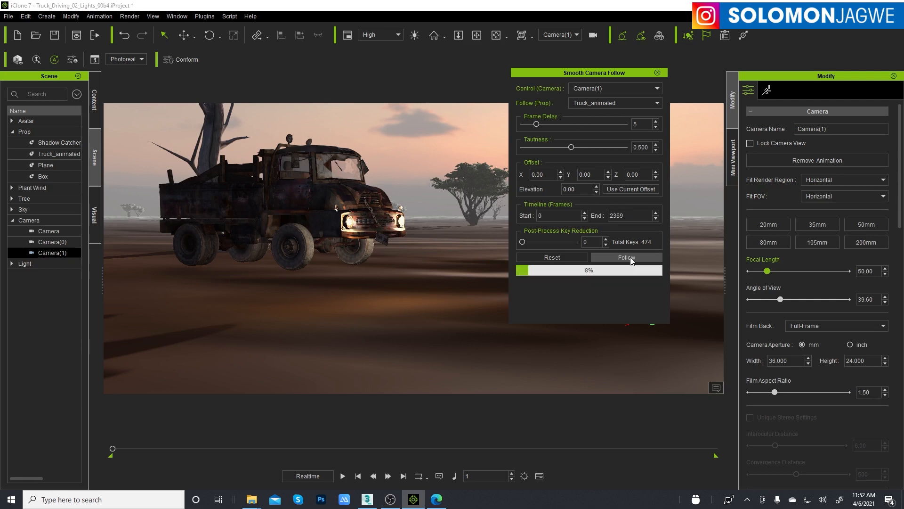
click(625, 257)
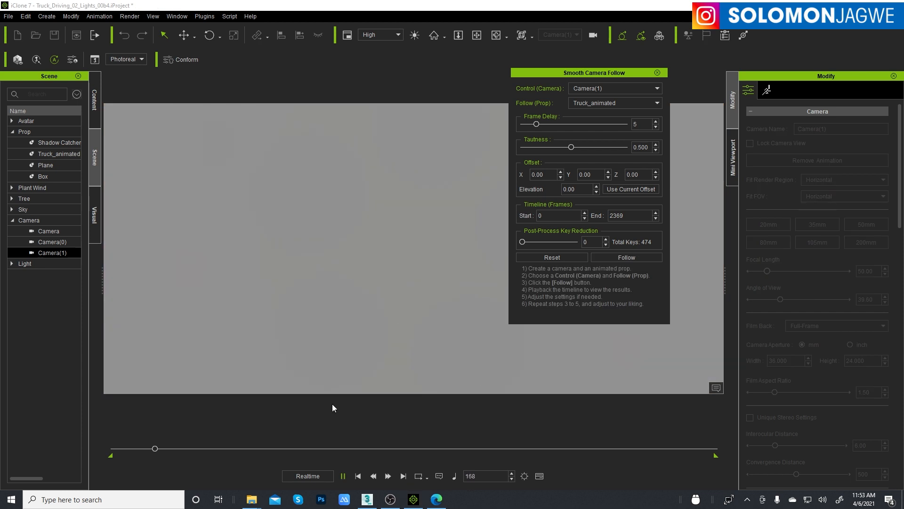
click(358, 475)
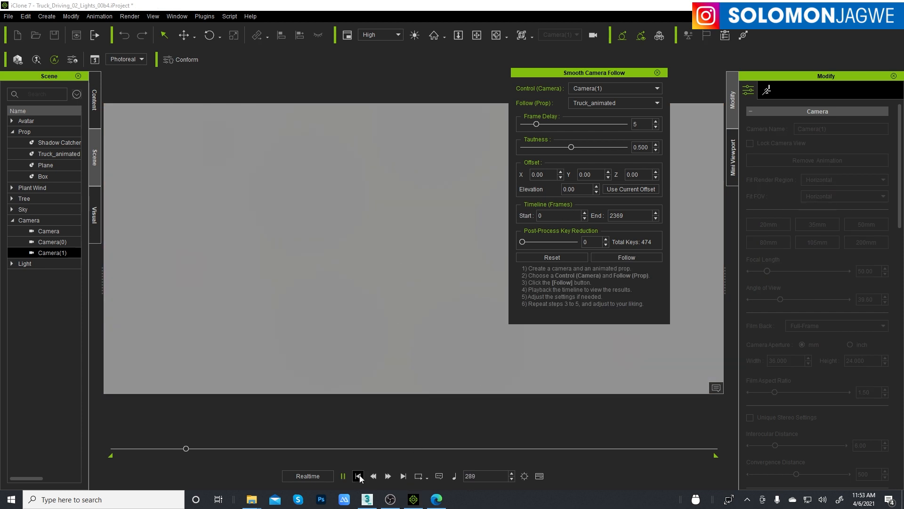
click(342, 476)
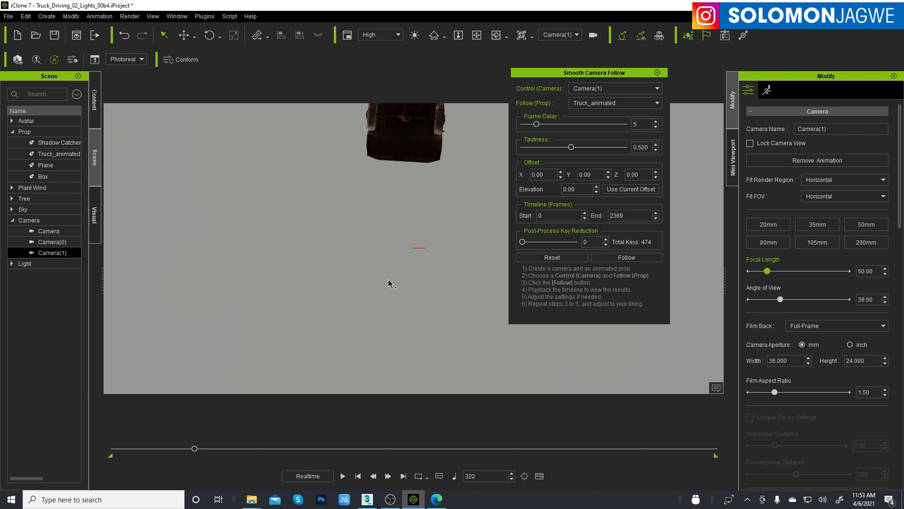
mouse_move(434, 249)
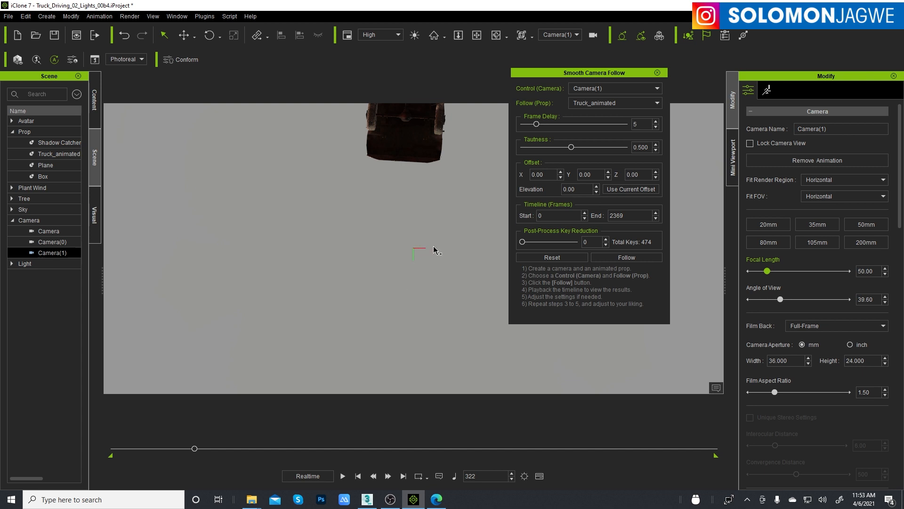
mouse_move(389, 298)
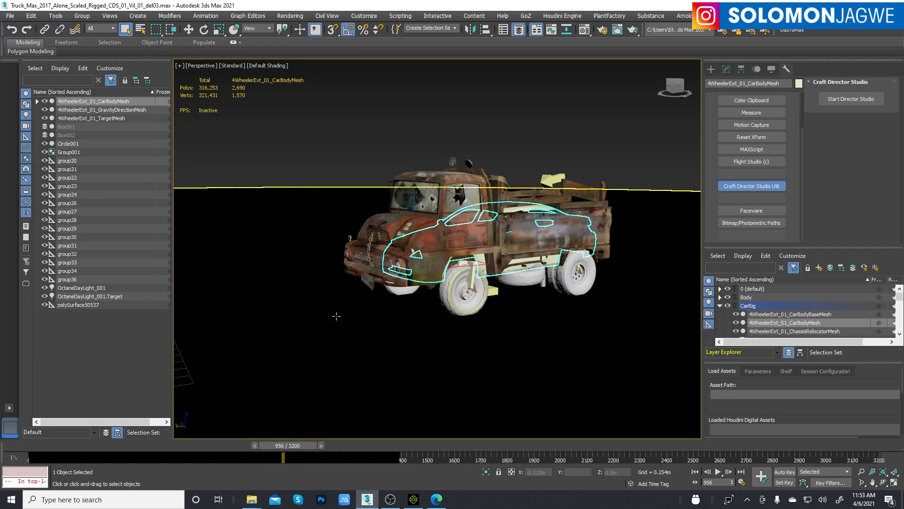
mouse_move(269, 283)
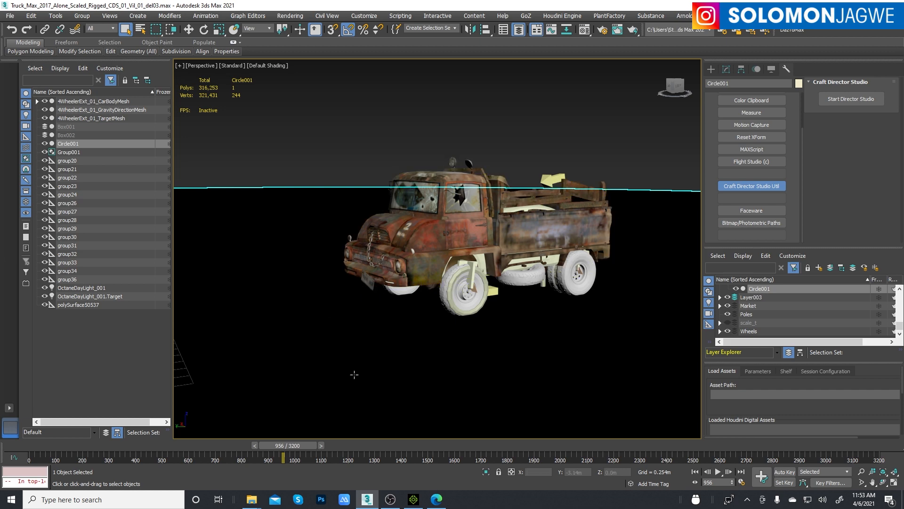
- Return to the iClone project and select Truck_animated in the savanna scene
click(412, 499)
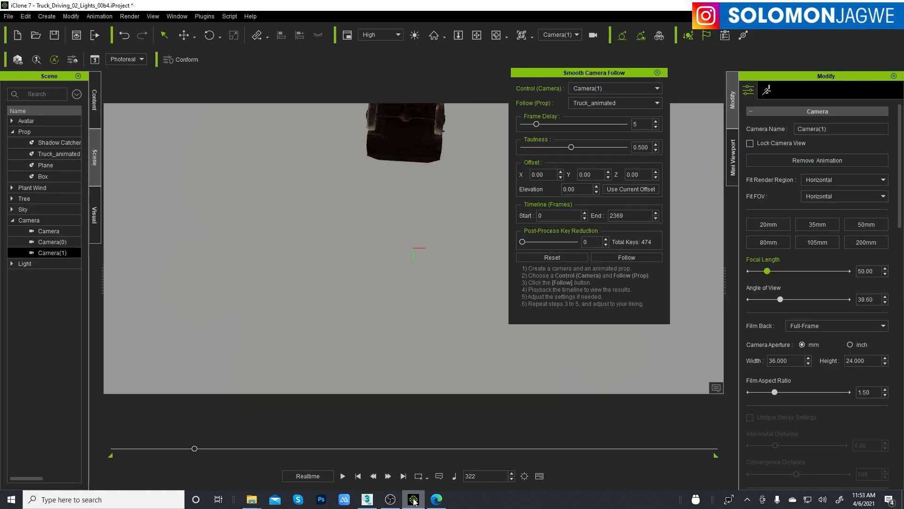
mouse_move(408, 268)
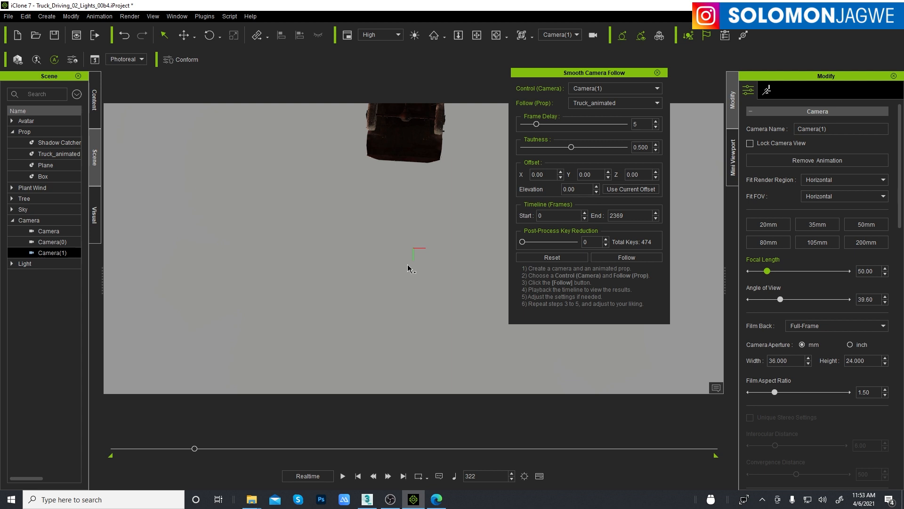
mouse_move(426, 145)
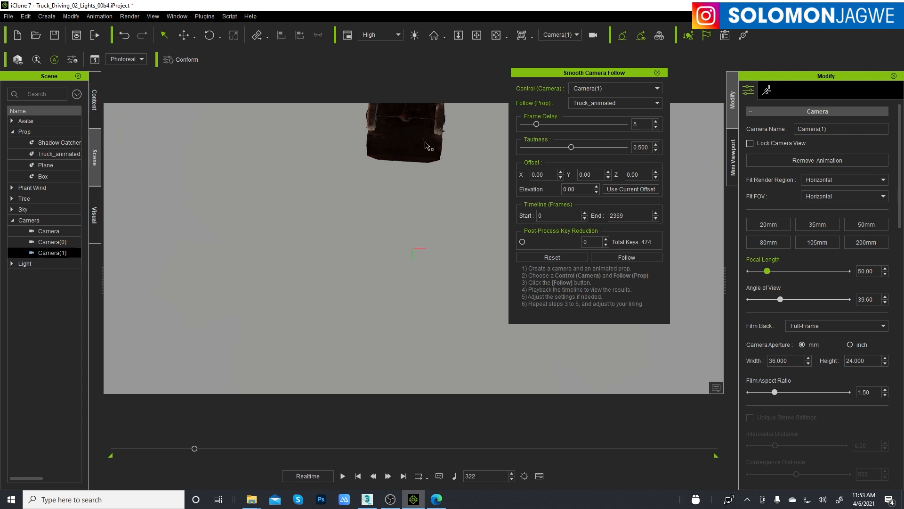
mouse_move(411, 125)
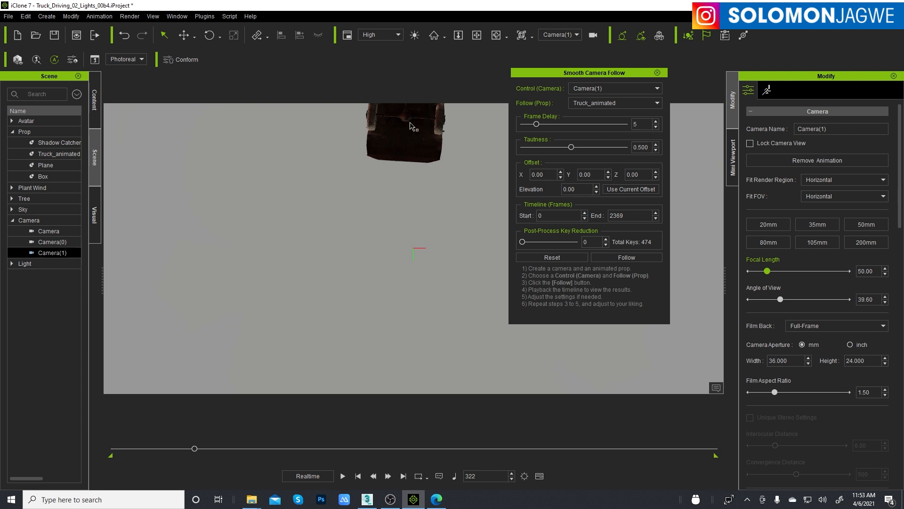
click(59, 154)
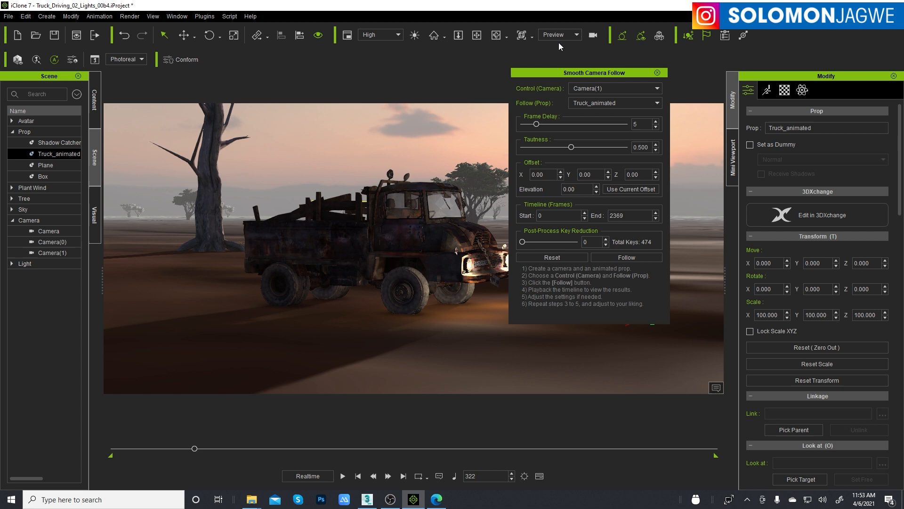
mouse_move(26, 16)
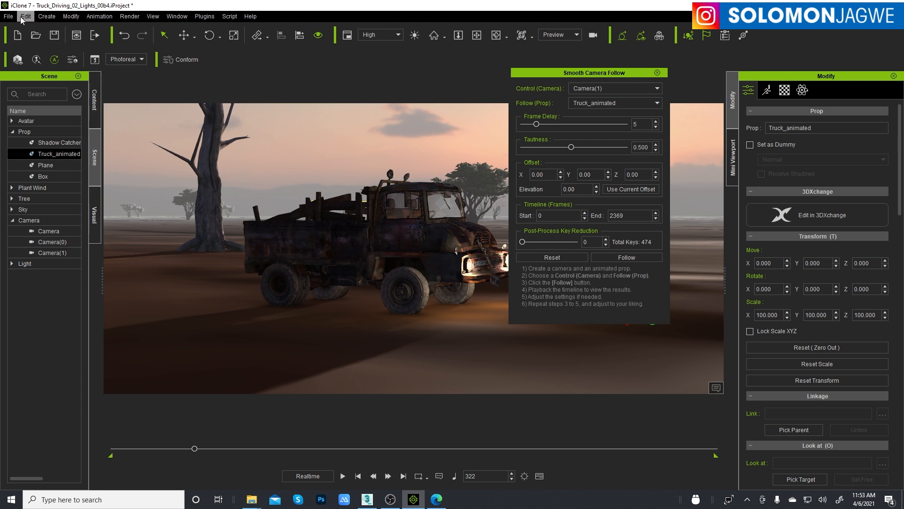
- Add a primitive Box at frame 1, raise it into the truck and link it to Truck_Body
click(71, 16)
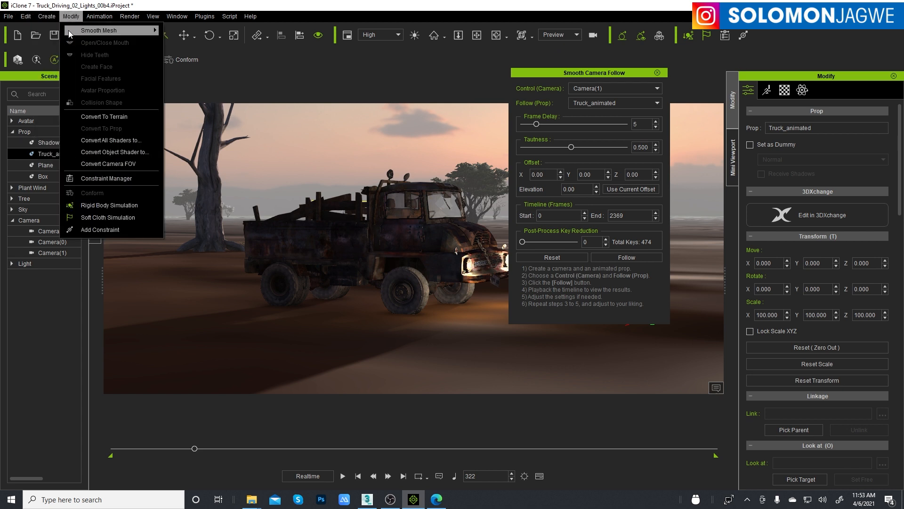
click(46, 16)
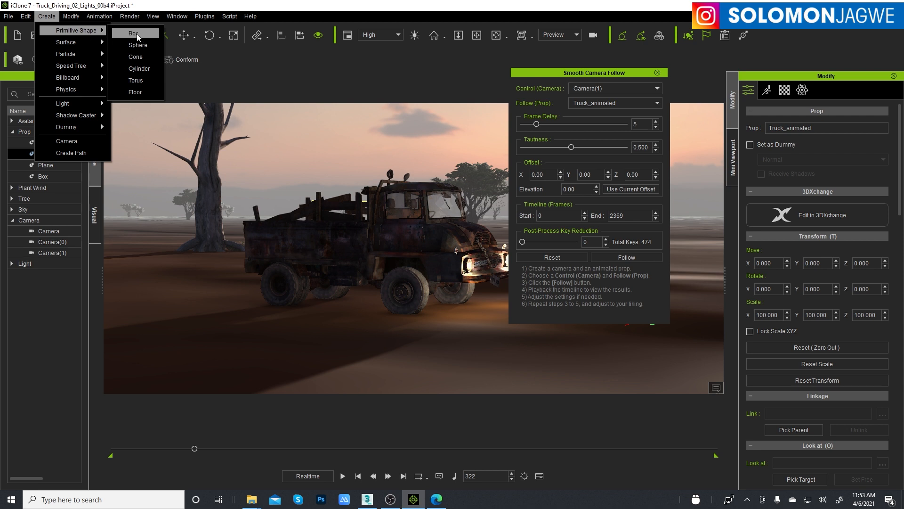
click(132, 33)
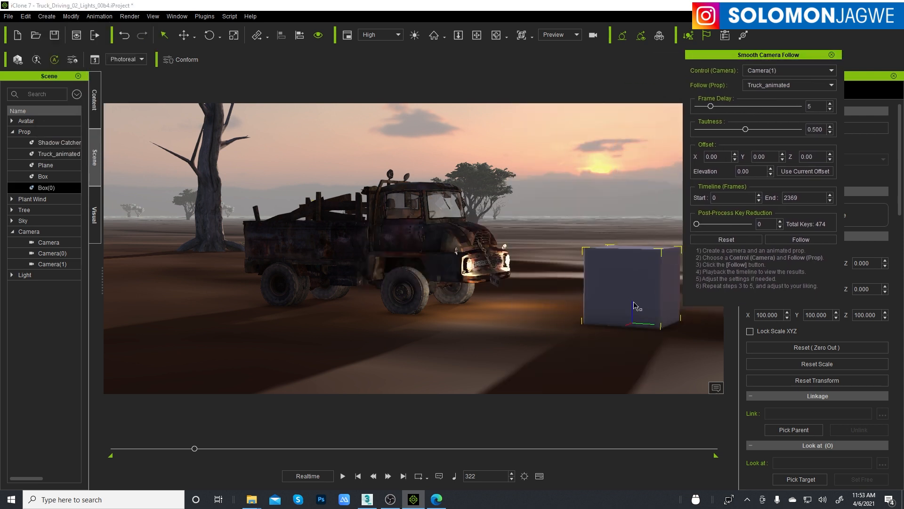
click(358, 476)
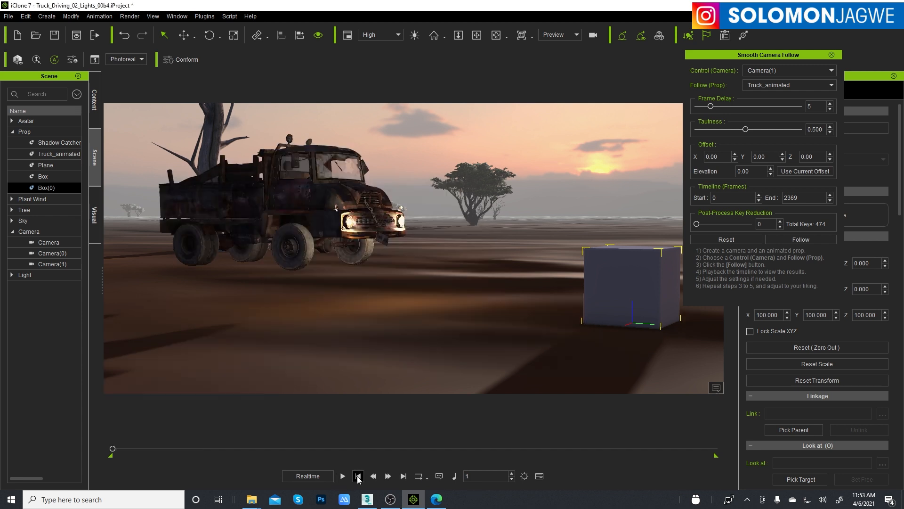
right_click(631, 279)
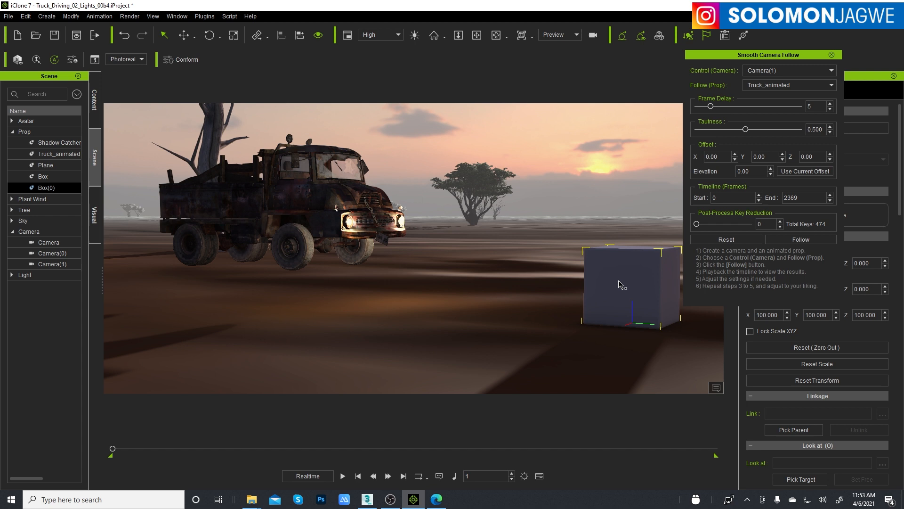
click(208, 35)
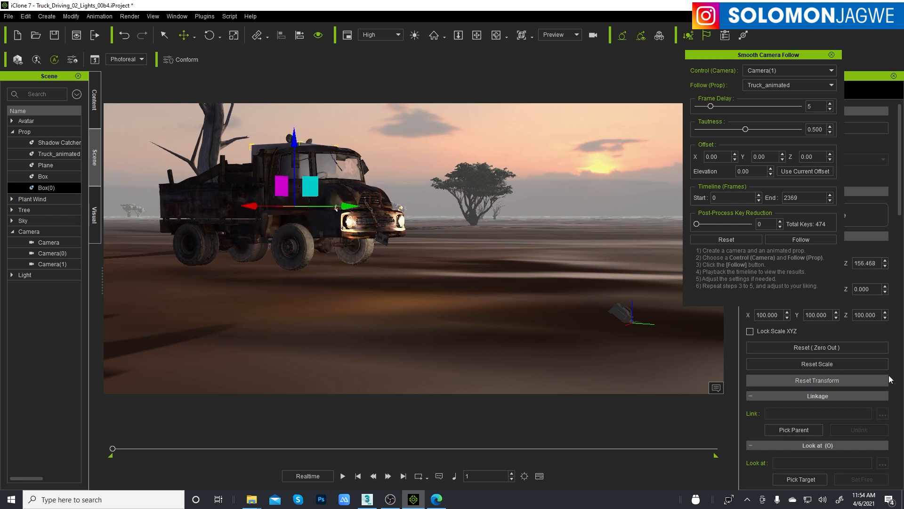
mouse_move(793, 430)
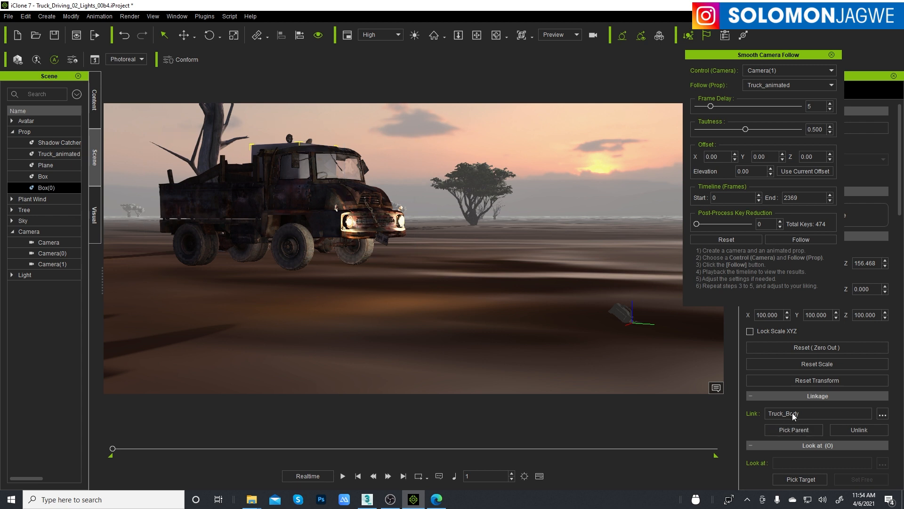
mouse_move(488, 314)
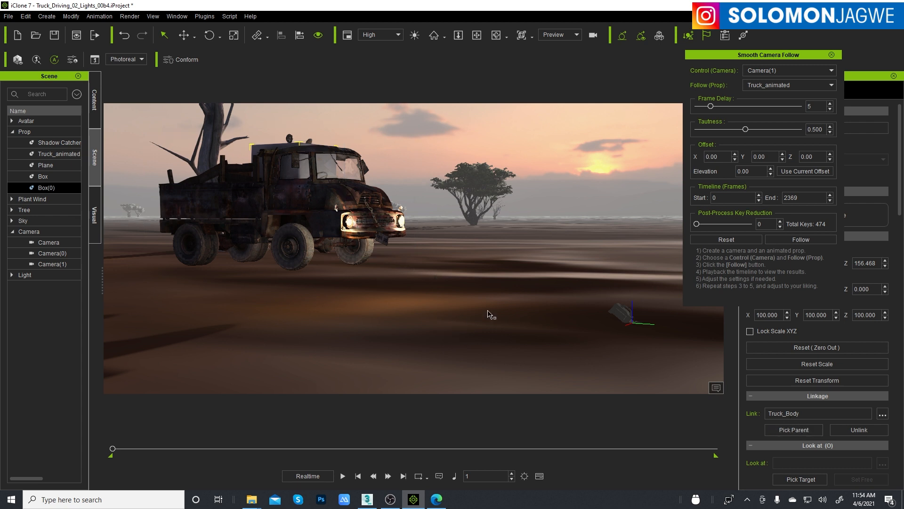
mouse_move(560, 237)
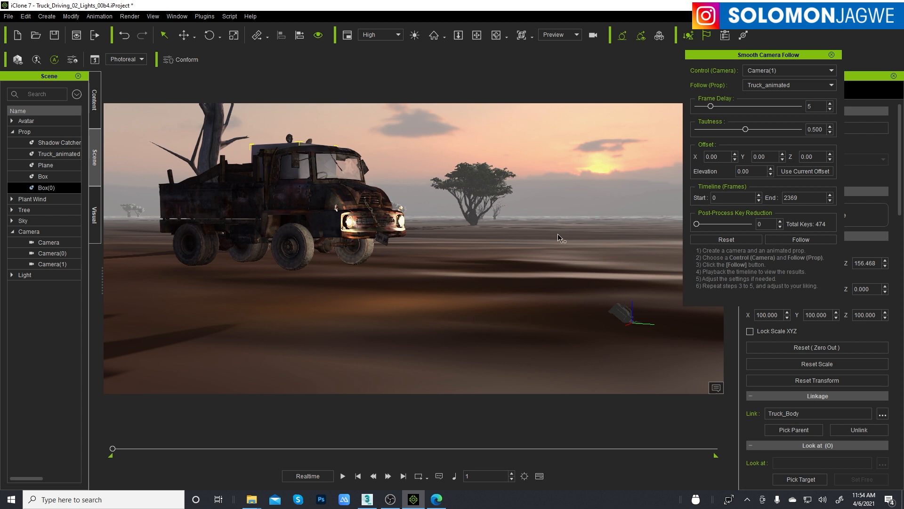
mouse_move(482, 271)
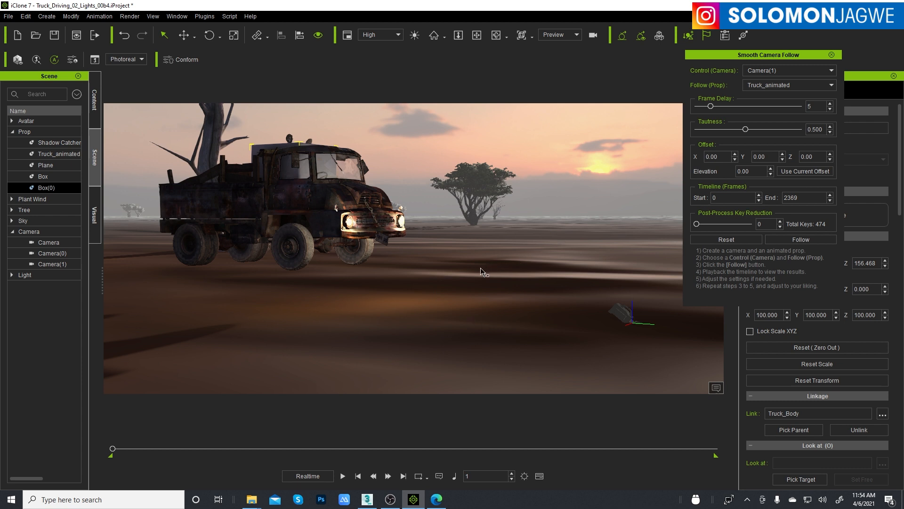
mouse_move(399, 329)
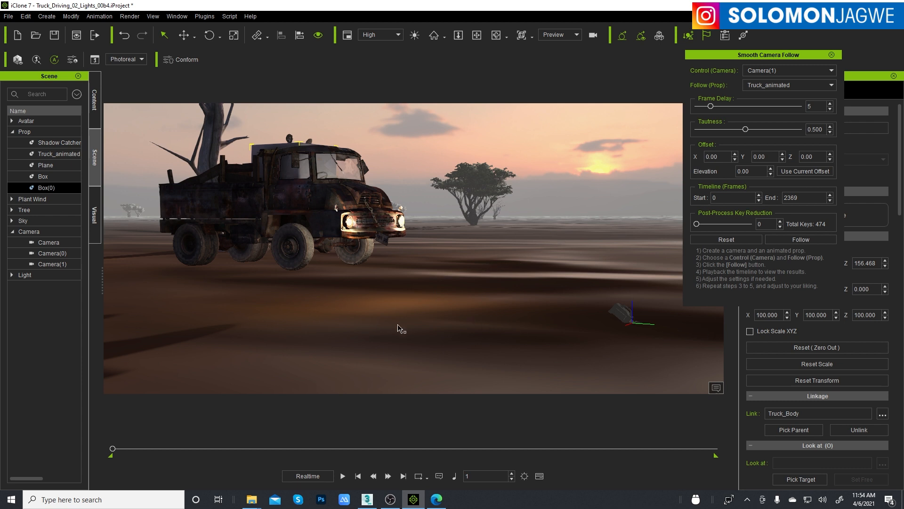
- Select the truck in the scene outliner and widen the outliner to show object conditions
click(59, 153)
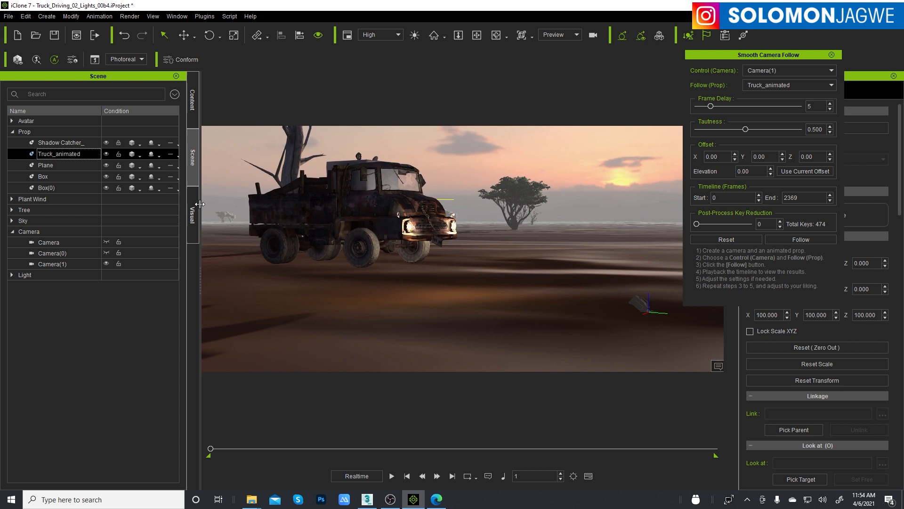
click(106, 153)
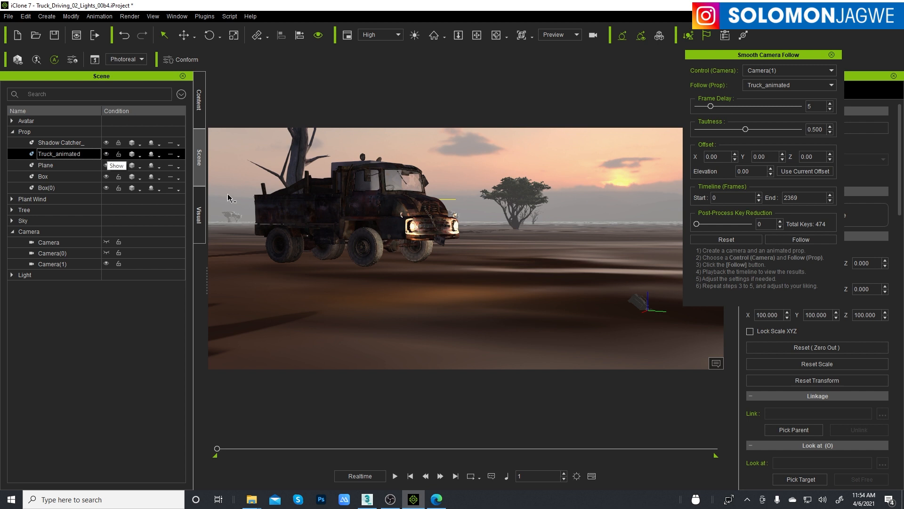
mouse_move(396, 219)
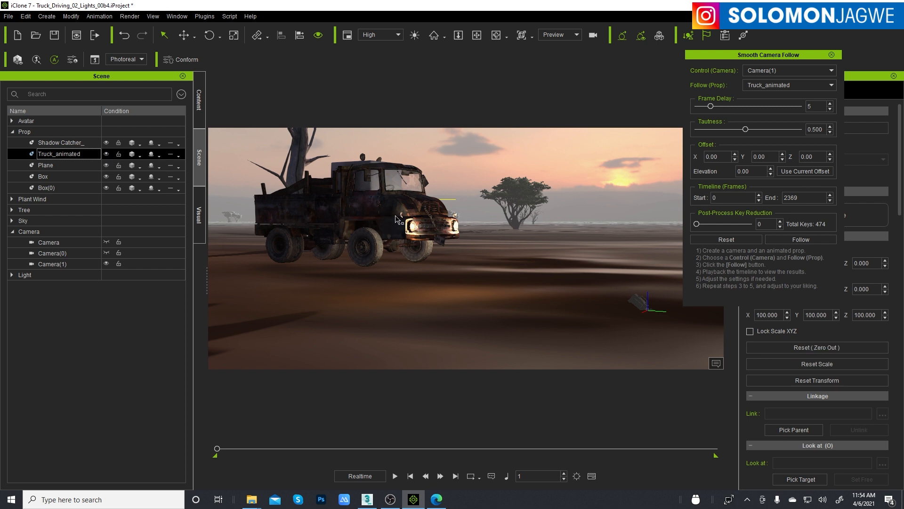
mouse_move(343, 210)
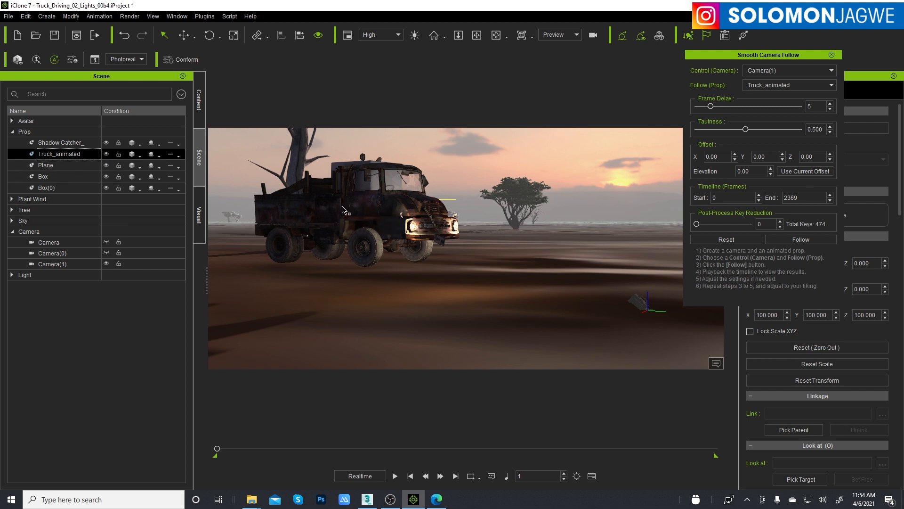
mouse_move(361, 397)
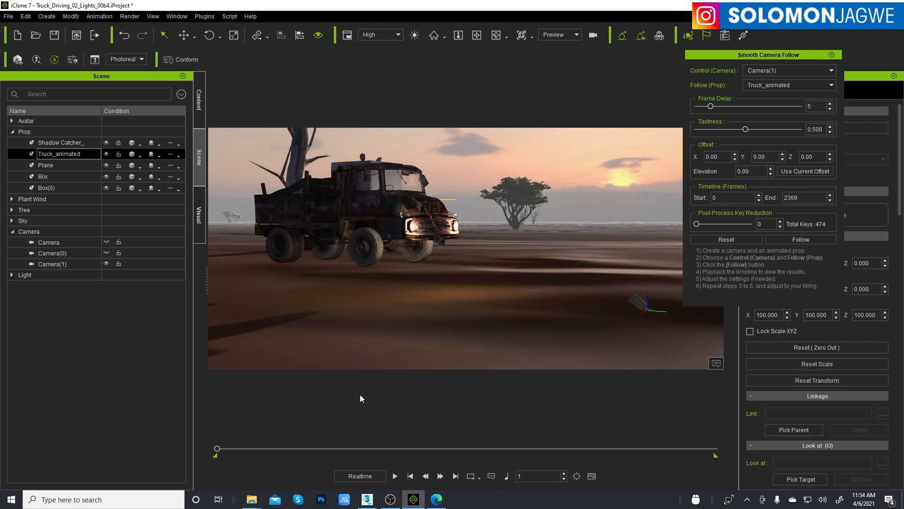
- Rename the Box(0) prop to TRACK and close the Smooth Camera Follow panel
click(46, 187)
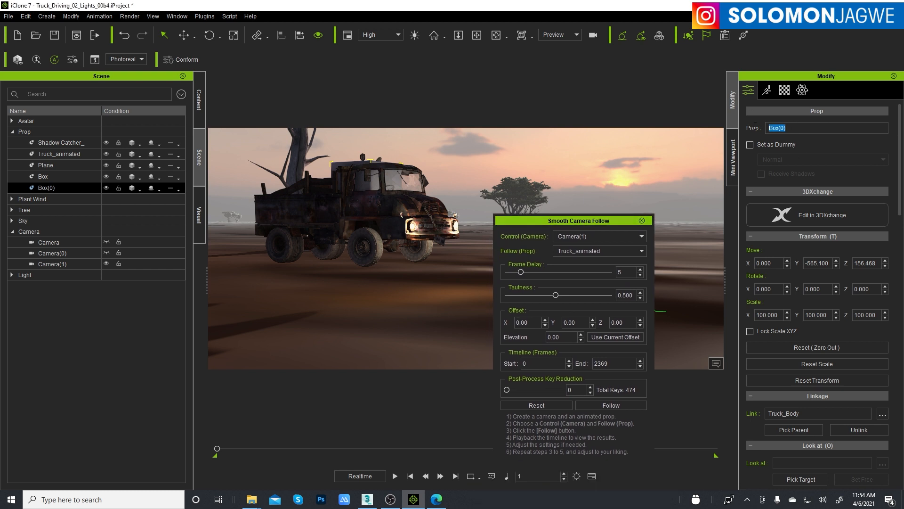
text(TRACK)
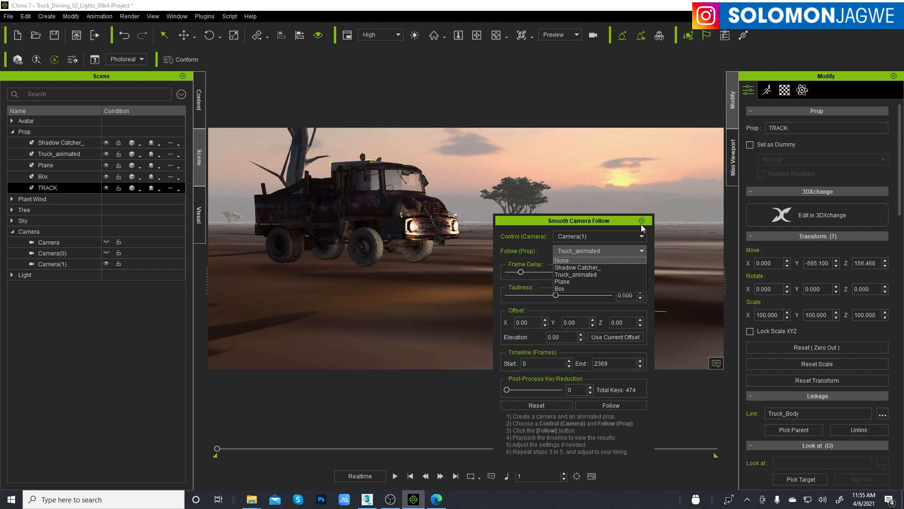
click(641, 221)
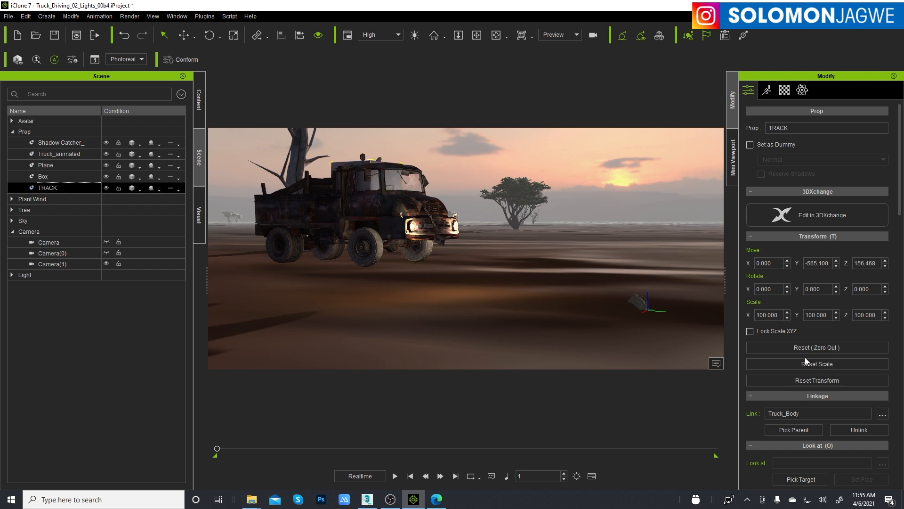
- Preview the truck drive on the timeline, then stop and rewind to frame 1
scroll(down, 3)
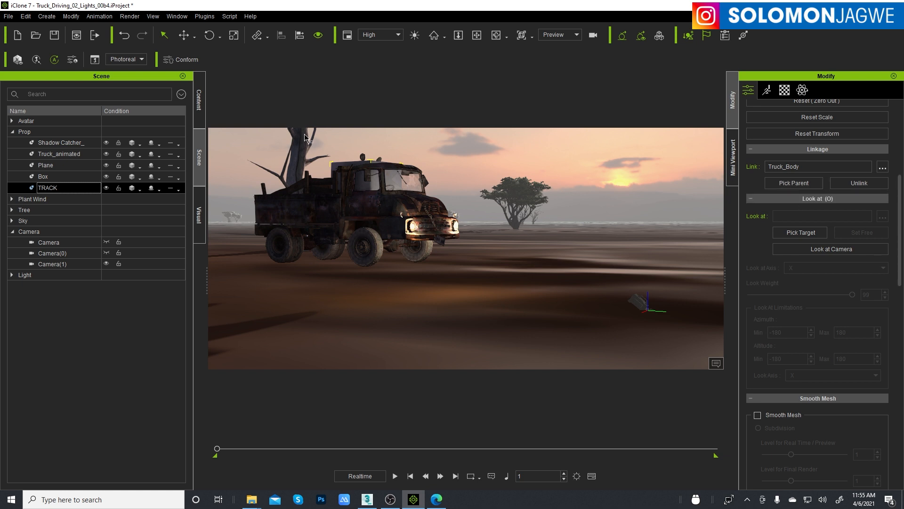
click(394, 475)
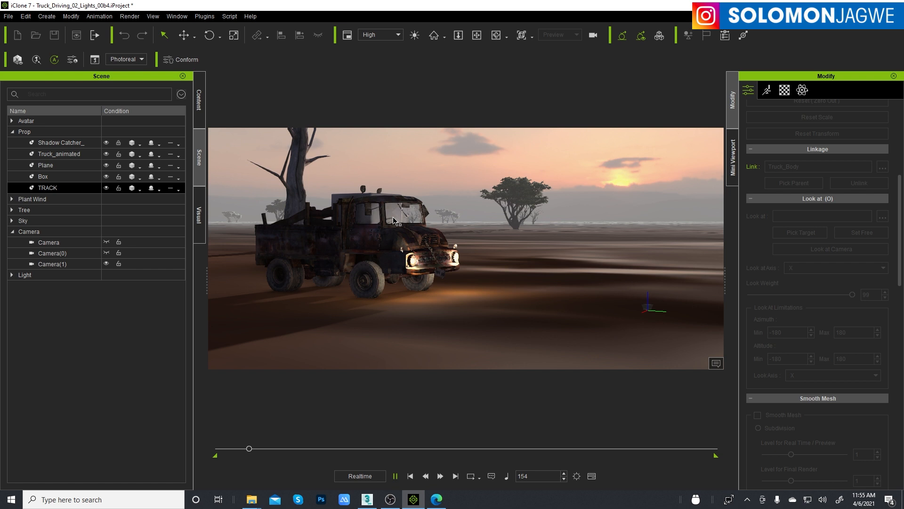
click(410, 475)
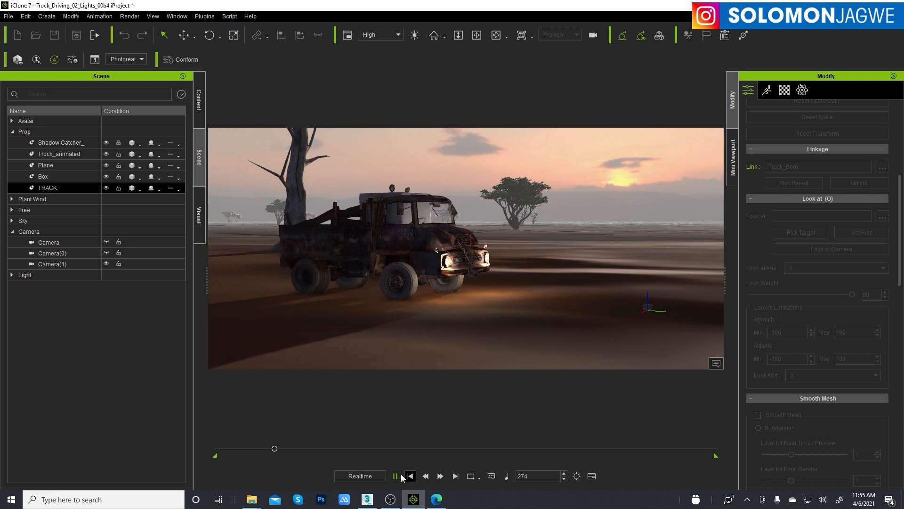
click(394, 476)
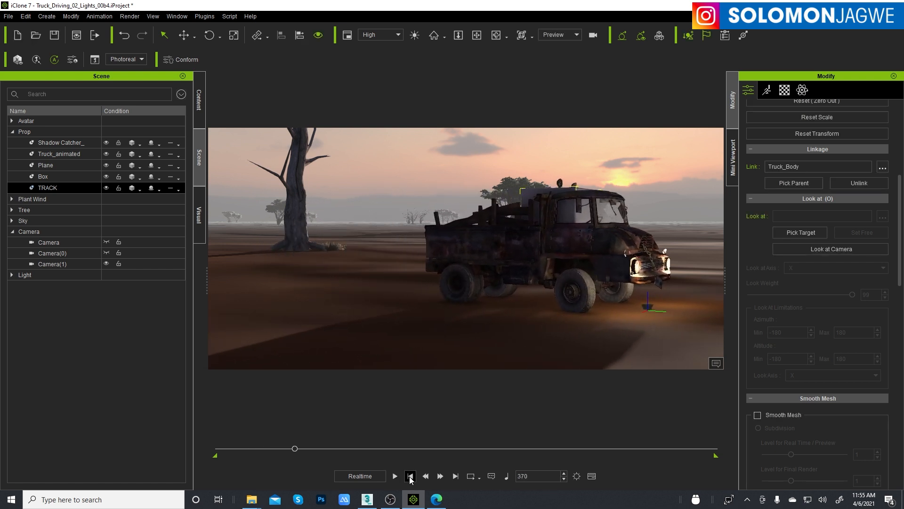
click(409, 475)
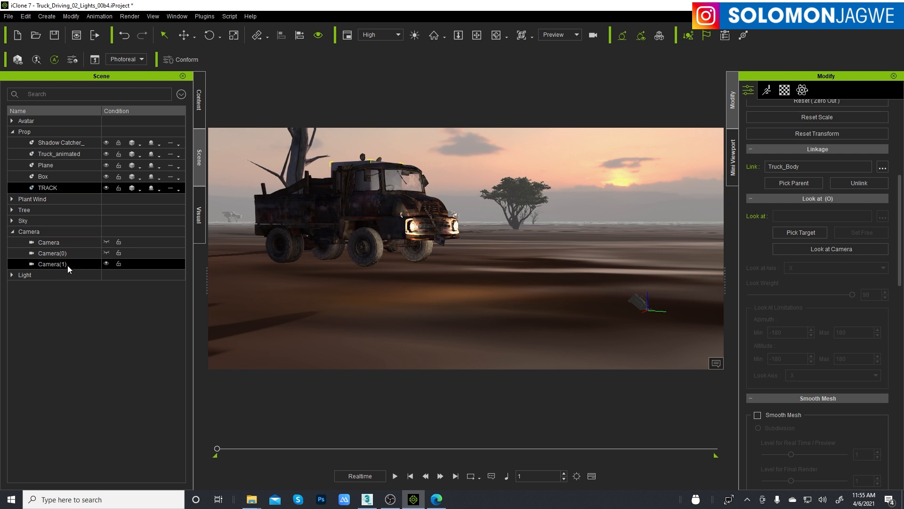
- Set Camera(1)'s Look at target to the truck body via Pick Target and test-play the aim
click(51, 264)
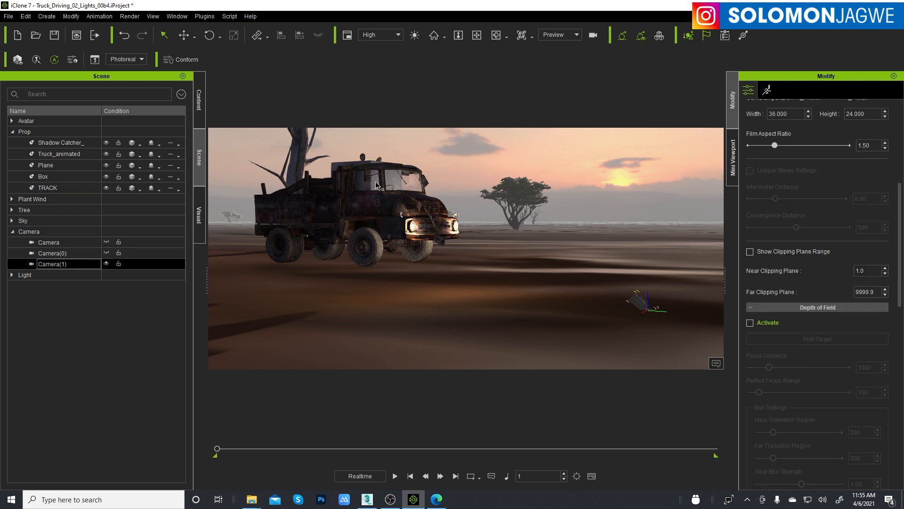
mouse_move(838, 260)
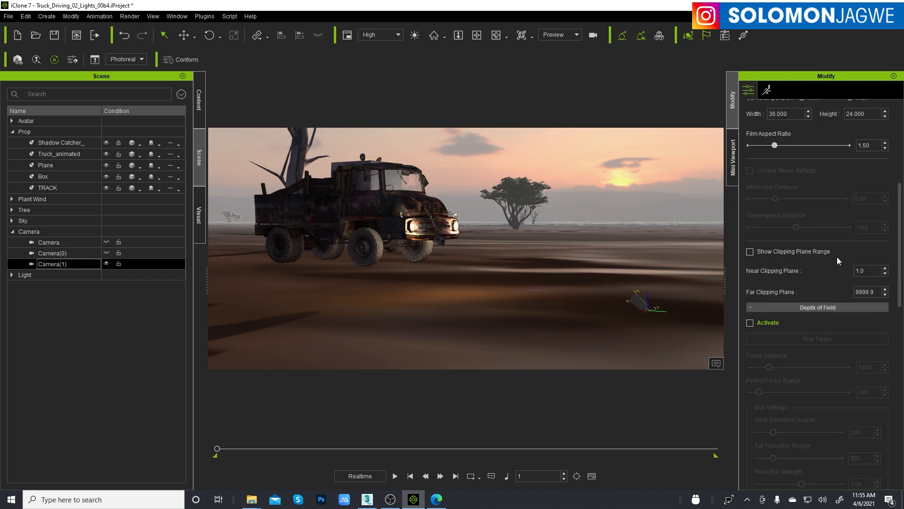
scroll(down, 3)
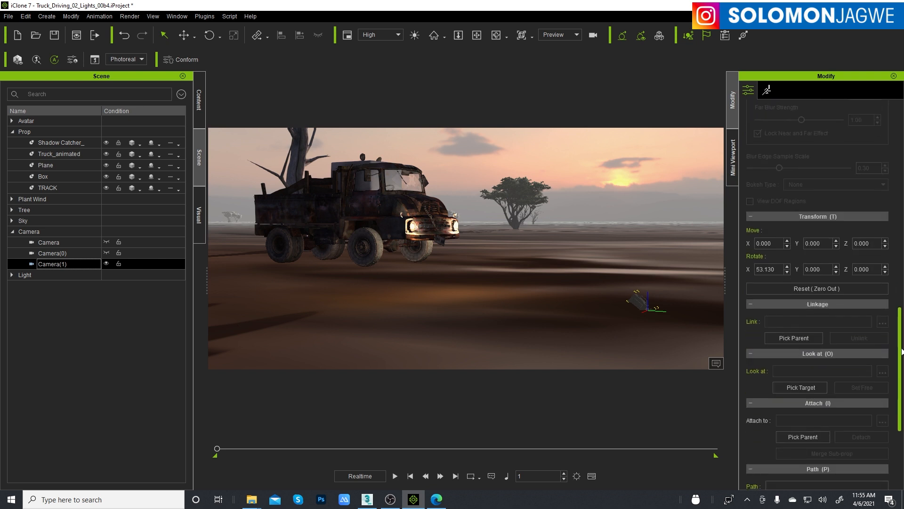
scroll(down, 3)
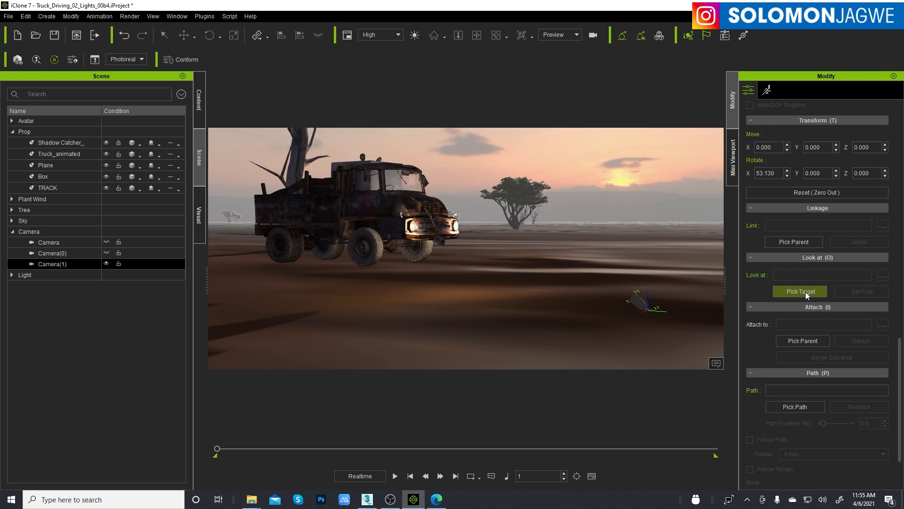
click(800, 291)
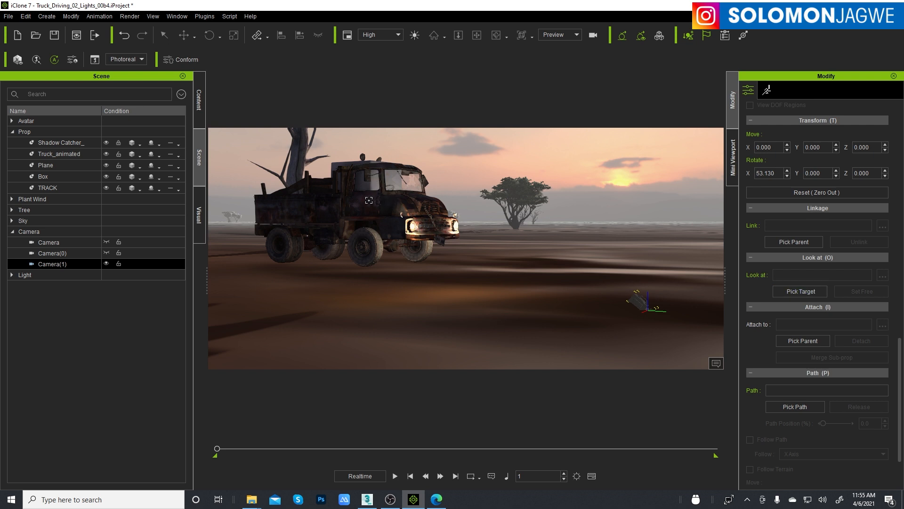
click(800, 291)
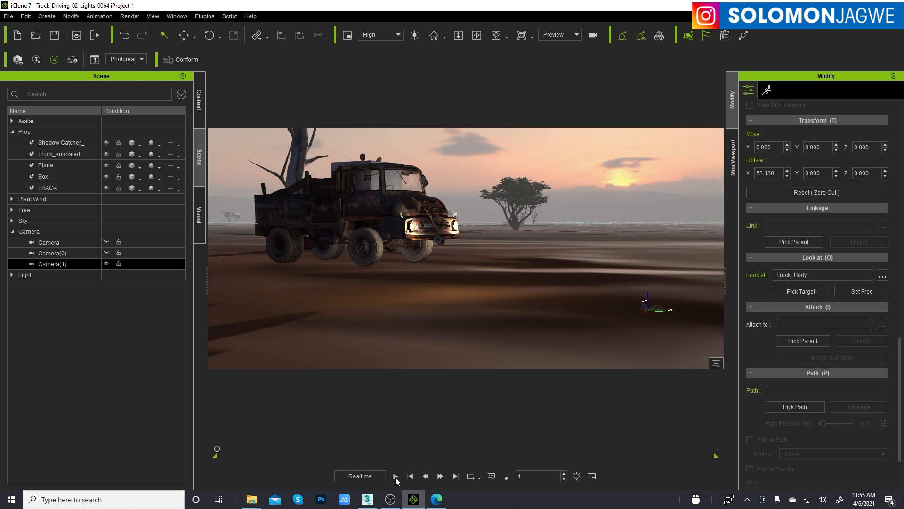
click(395, 476)
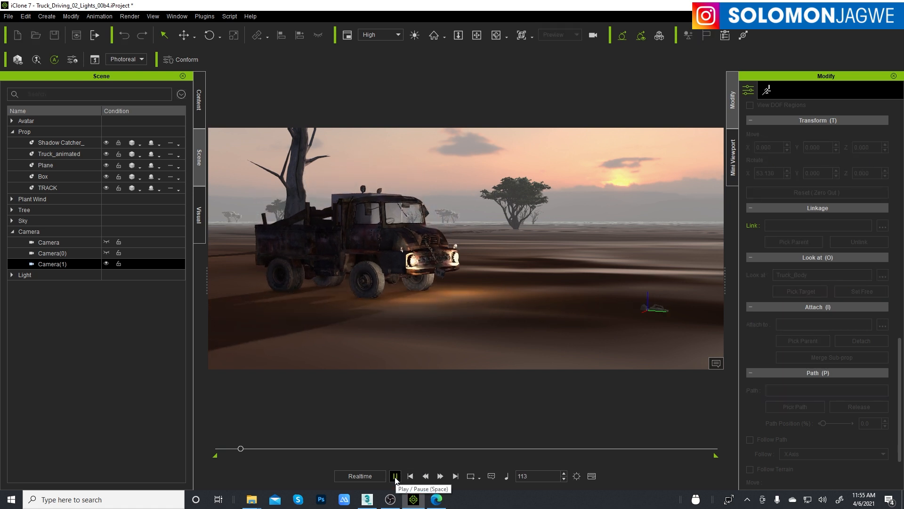
click(394, 475)
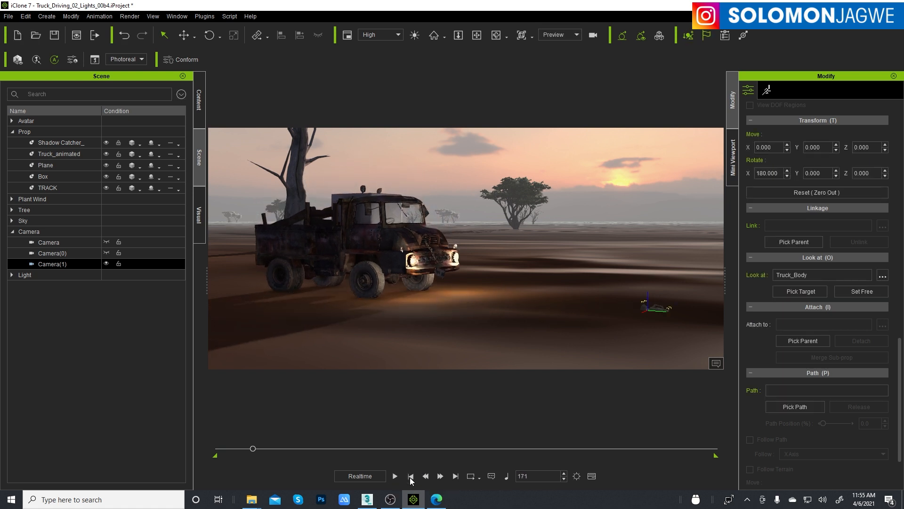
- View the scene through Camera(1), play its shot of the whole truck and rewind to frame 1
click(574, 35)
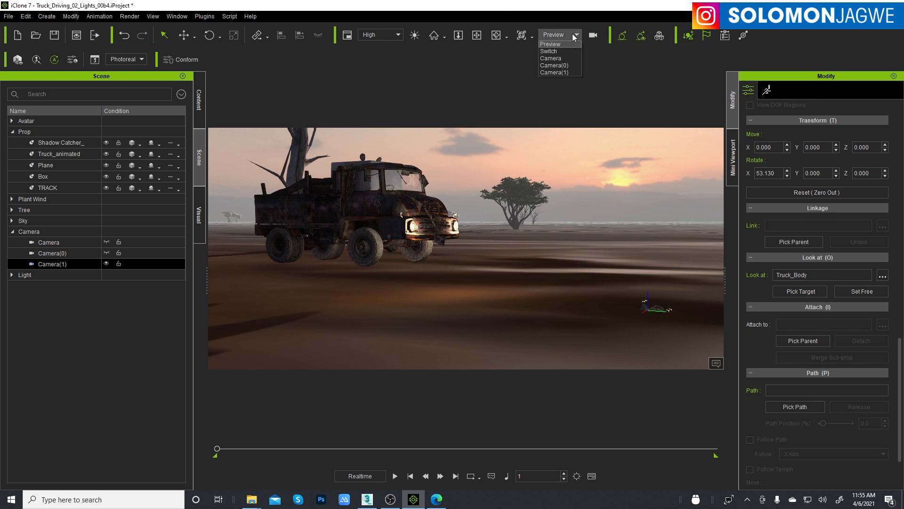
click(554, 72)
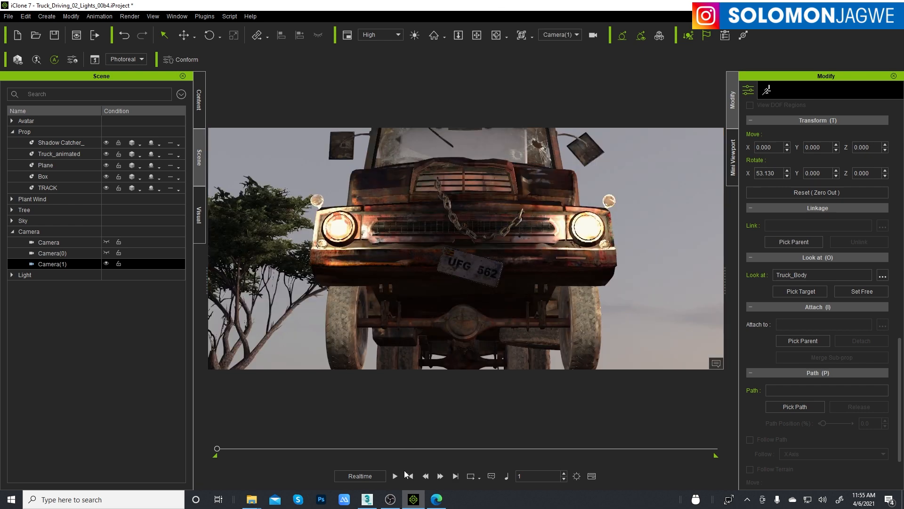
click(394, 475)
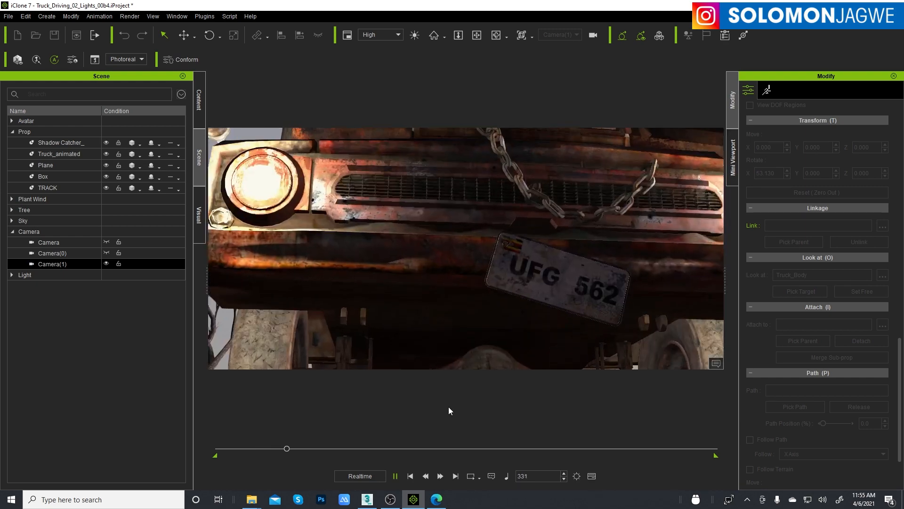
click(411, 475)
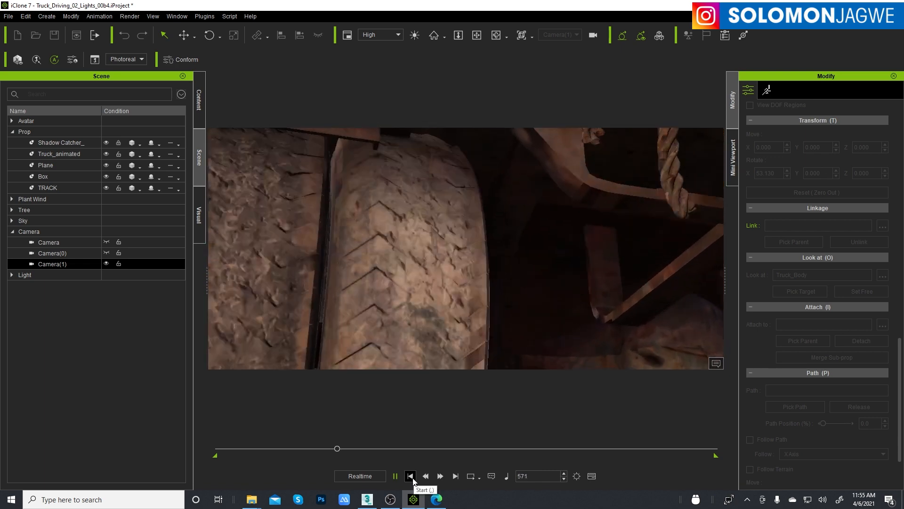
click(411, 476)
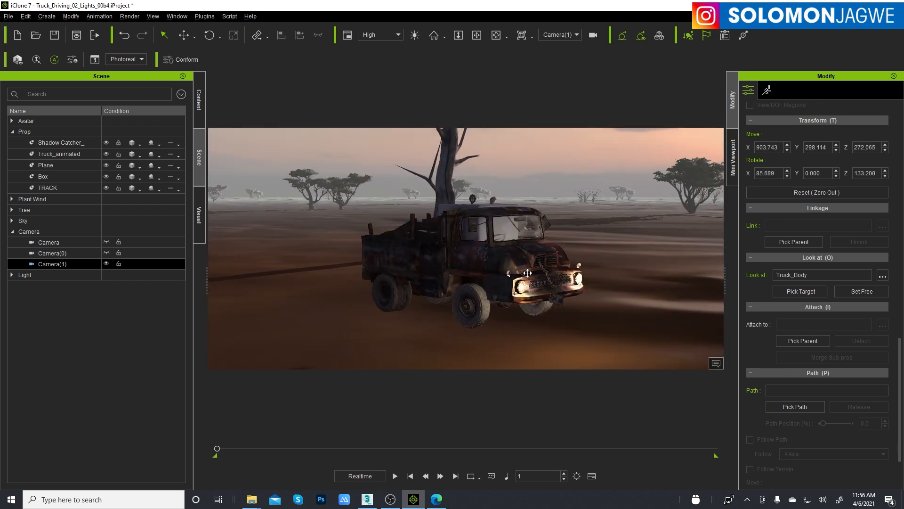
click(394, 475)
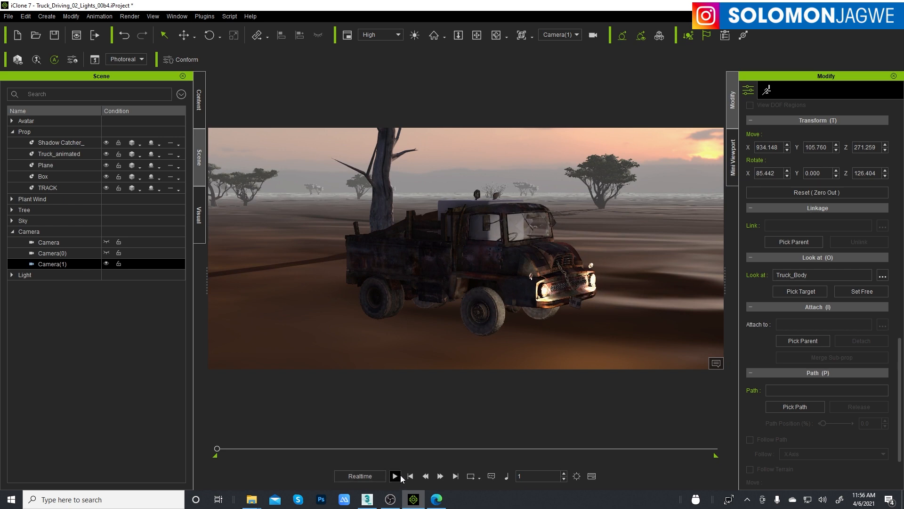
click(395, 476)
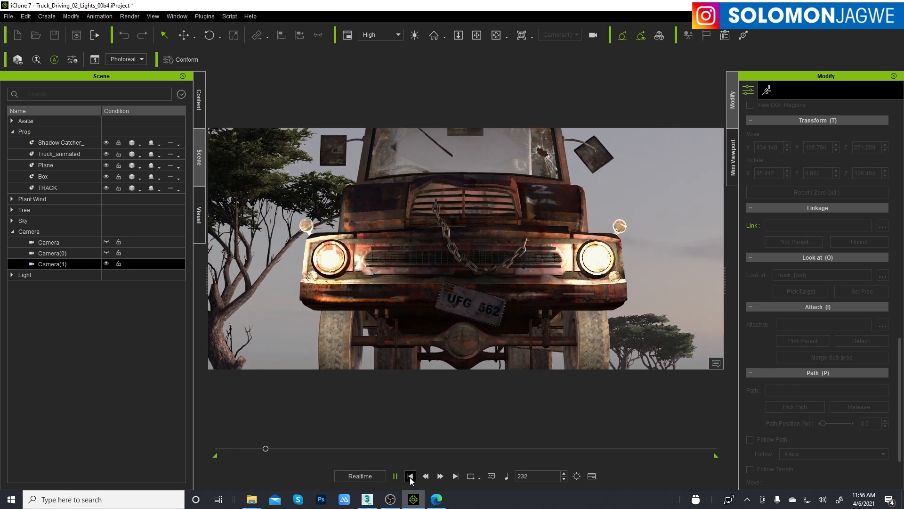
click(411, 476)
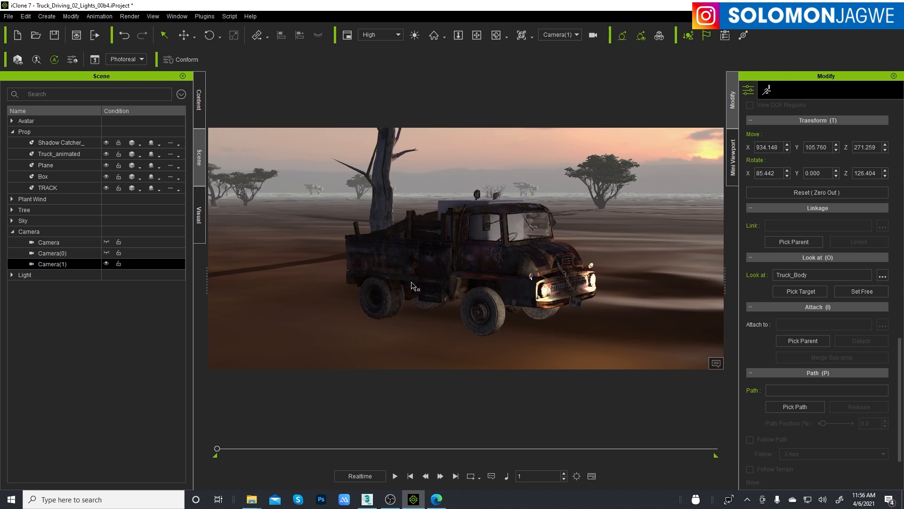
mouse_move(533, 247)
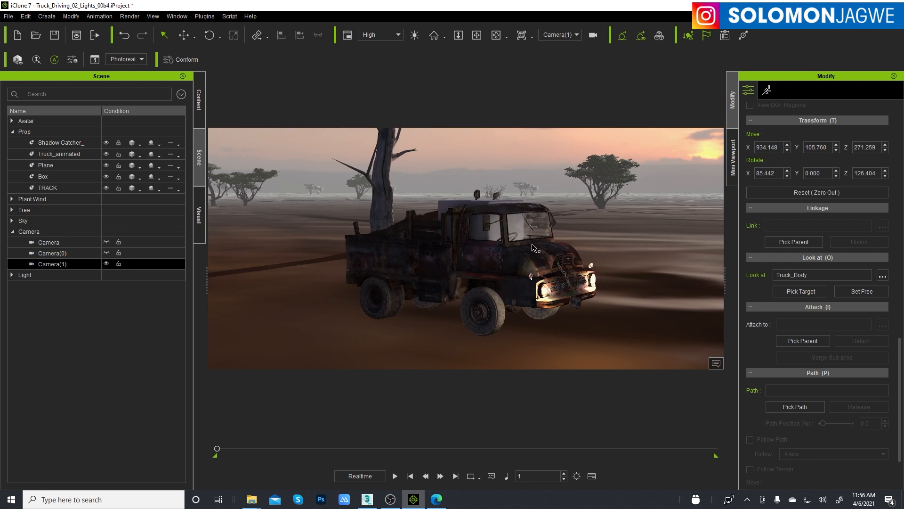
- Select the box, reopen Smooth Camera Follow and choose TRACK as the prop to follow
click(43, 176)
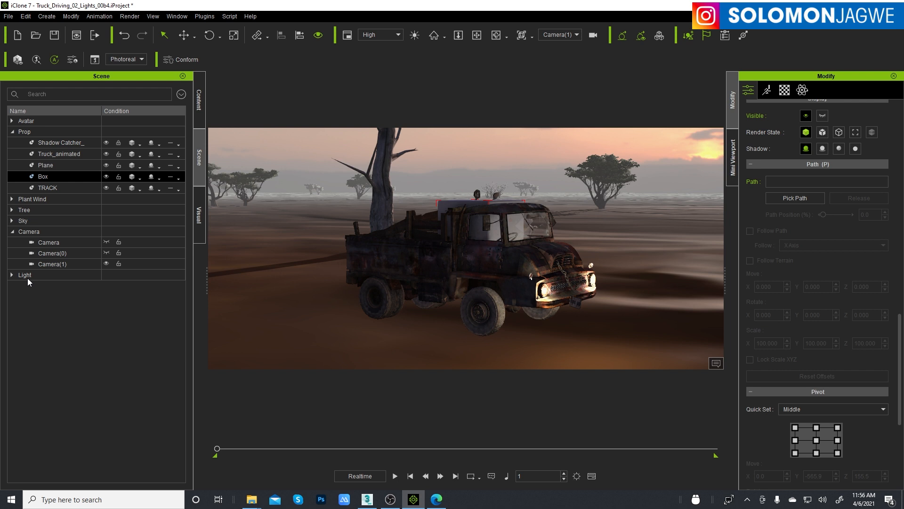
click(204, 16)
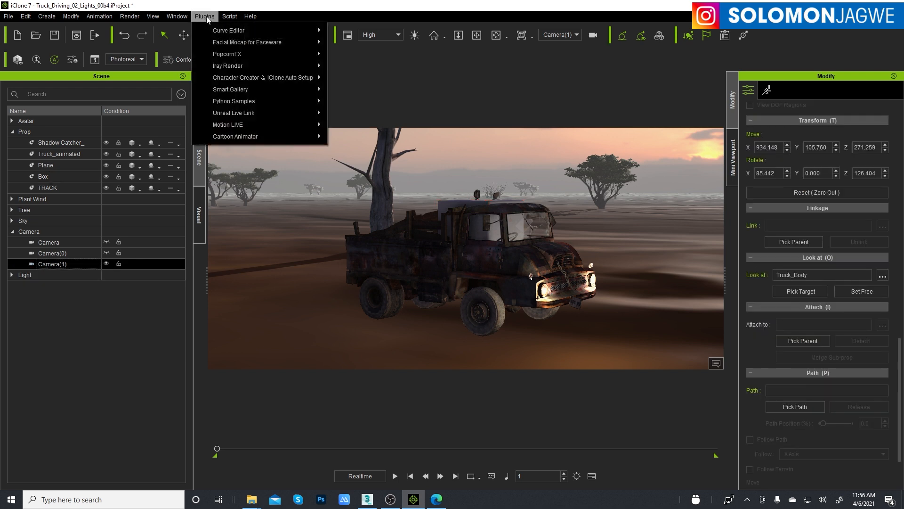
mouse_move(233, 101)
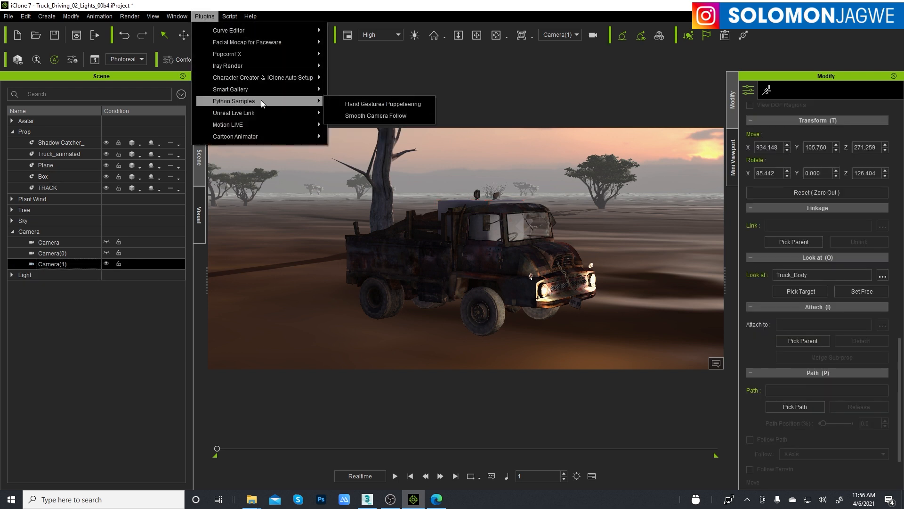
click(376, 115)
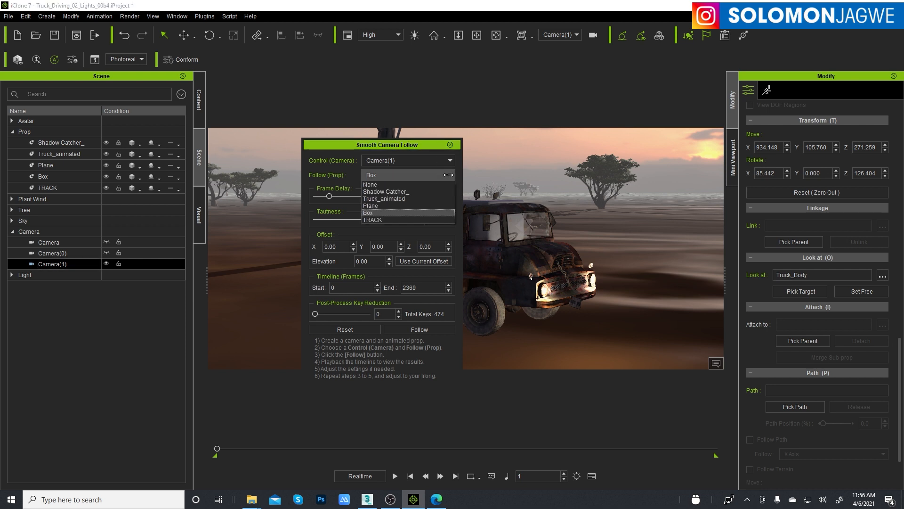
click(373, 219)
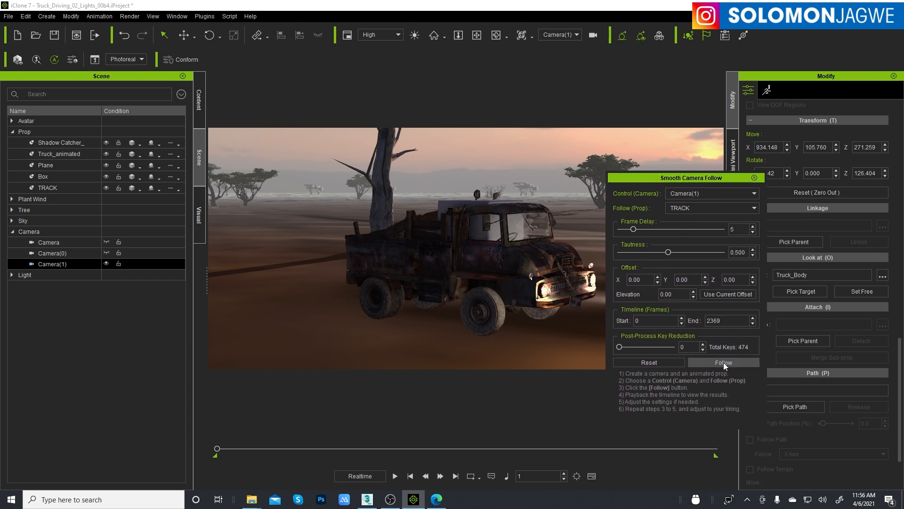
- Generate Camera(1)'s follow animation of TRACK with the Follow button, reaching frame 789
click(722, 361)
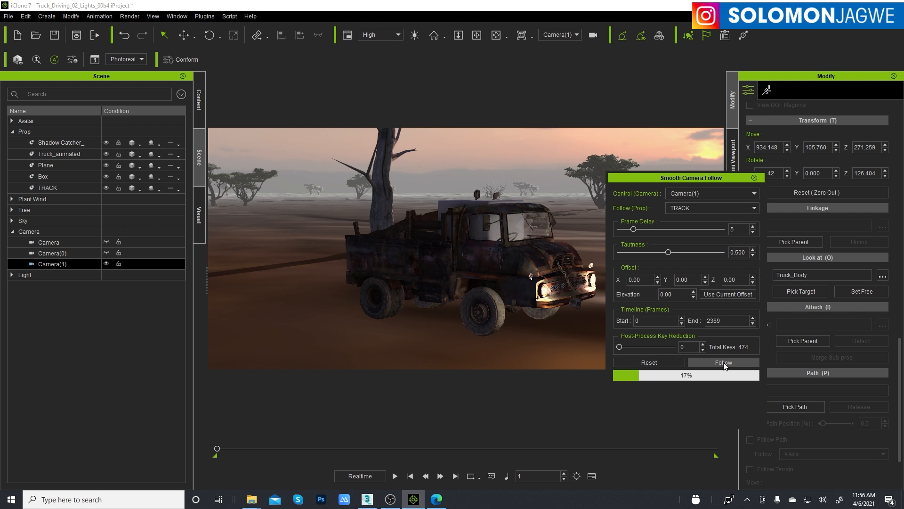
click(723, 362)
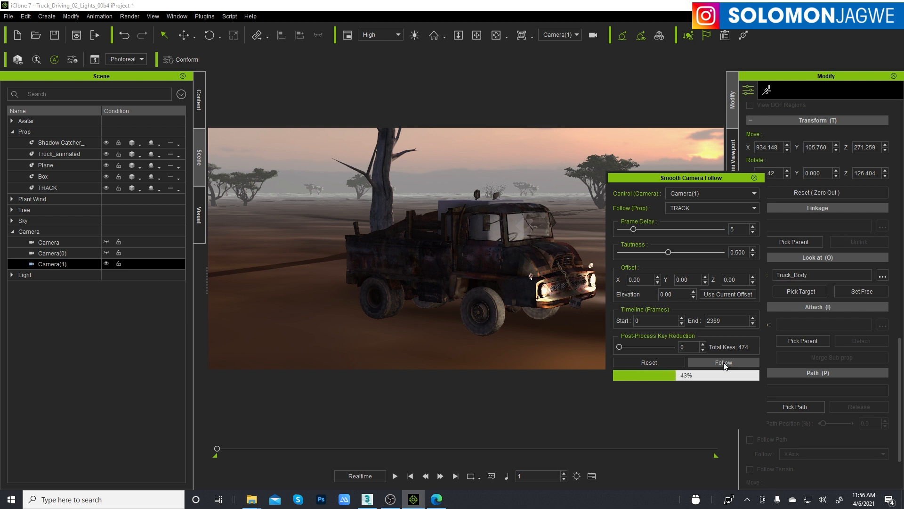
click(722, 361)
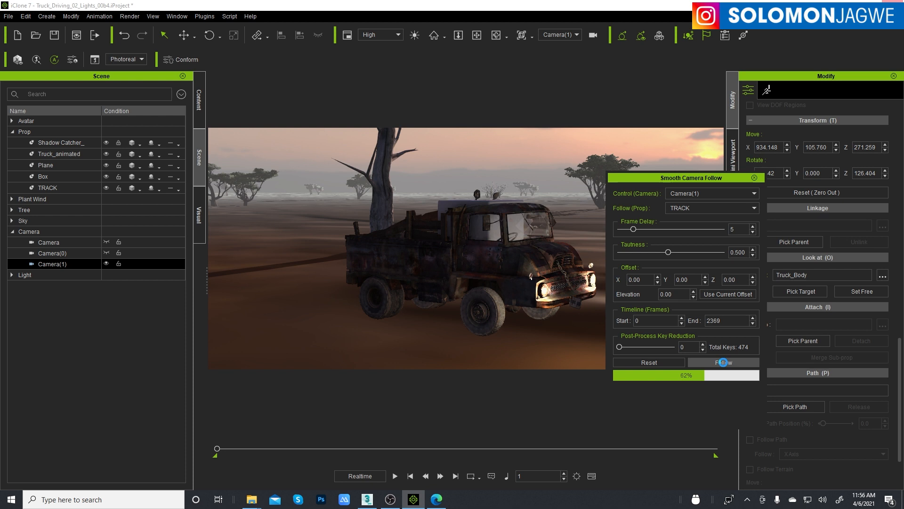
click(723, 362)
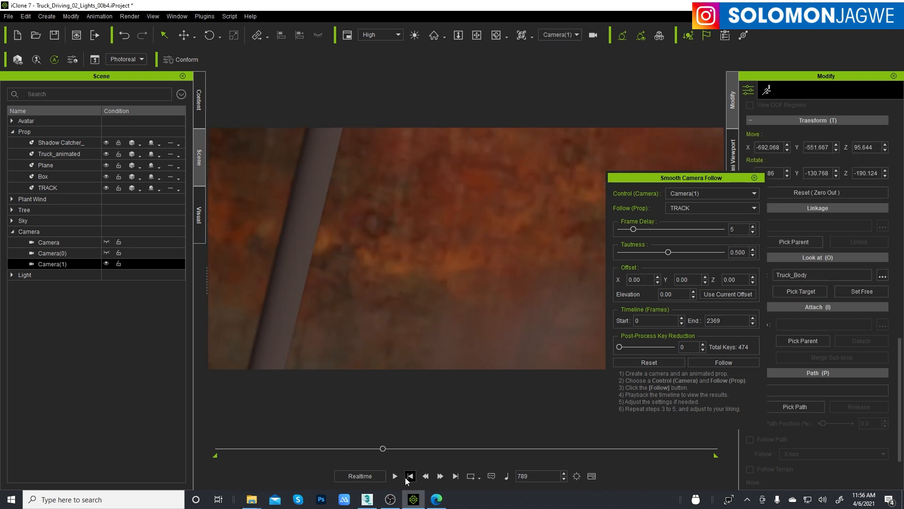
- From frame 1 in the original Camera view, create a new camera, Camera(2), framed on the truck
click(409, 475)
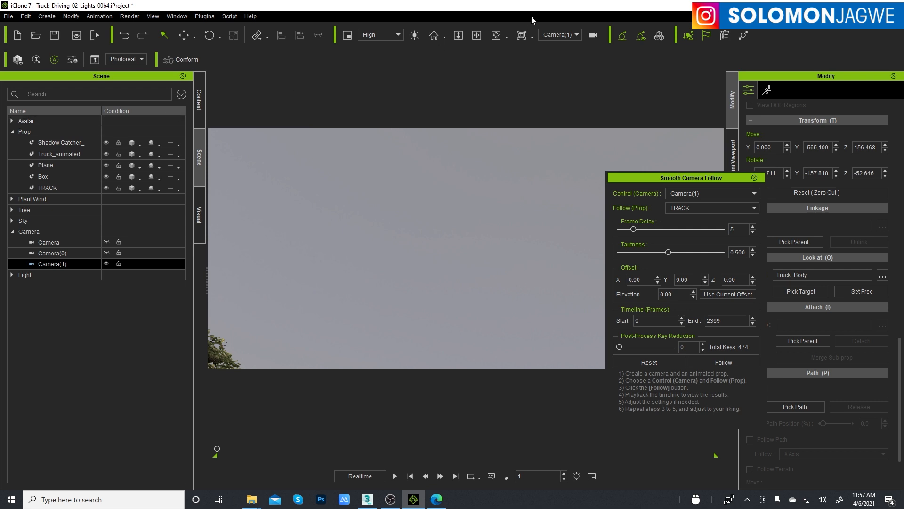
click(557, 35)
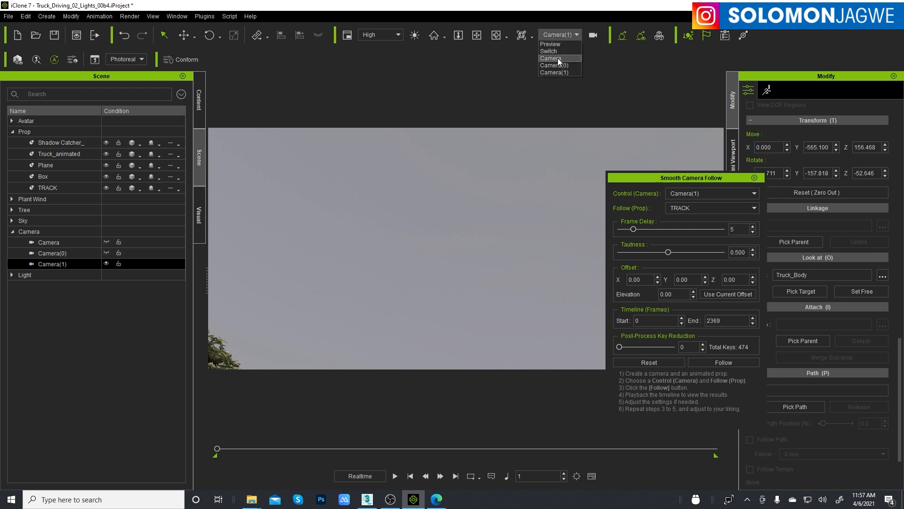
click(550, 58)
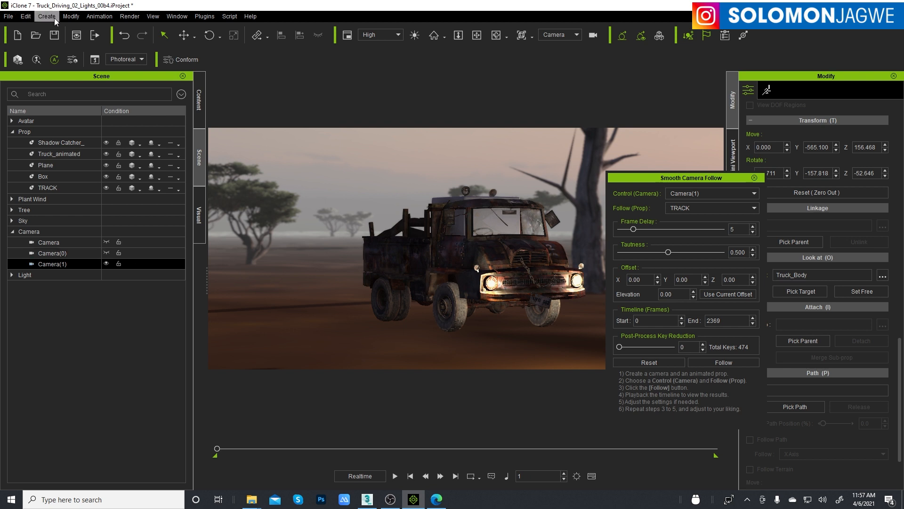
click(47, 16)
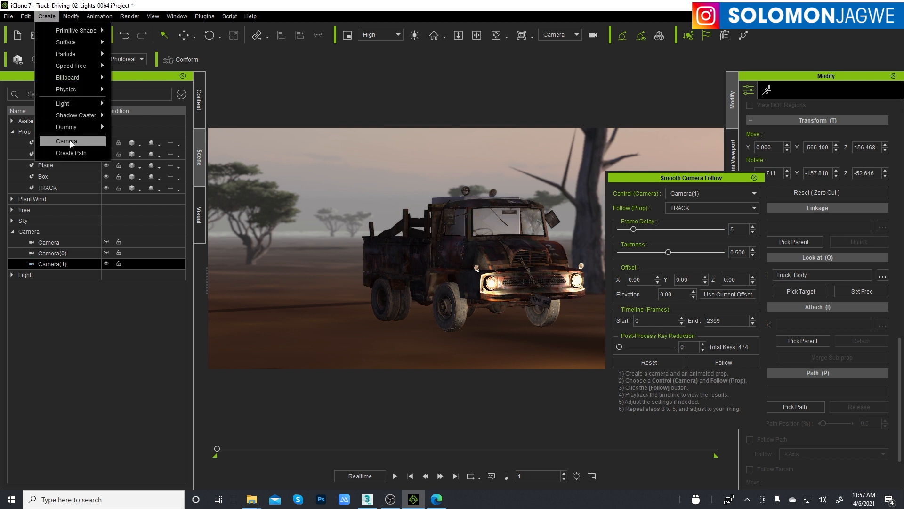
click(65, 140)
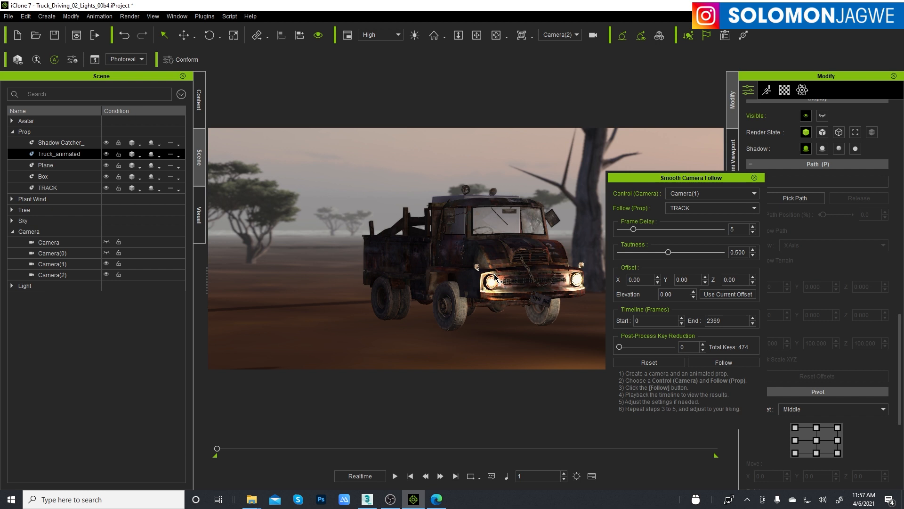
mouse_move(728, 294)
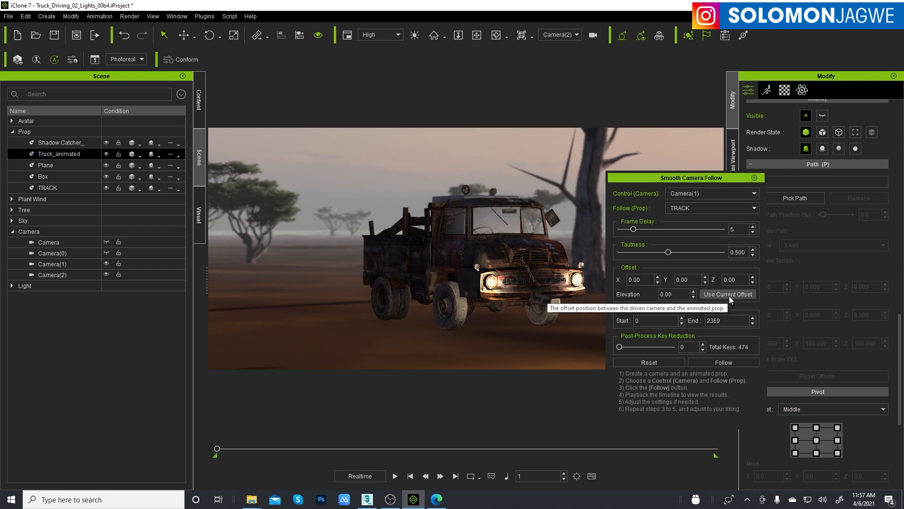
mouse_move(731, 298)
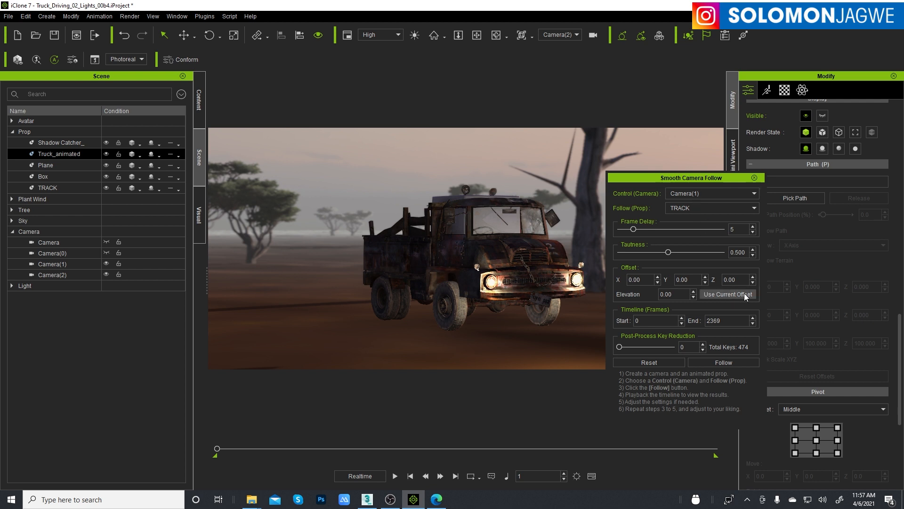
mouse_move(710, 208)
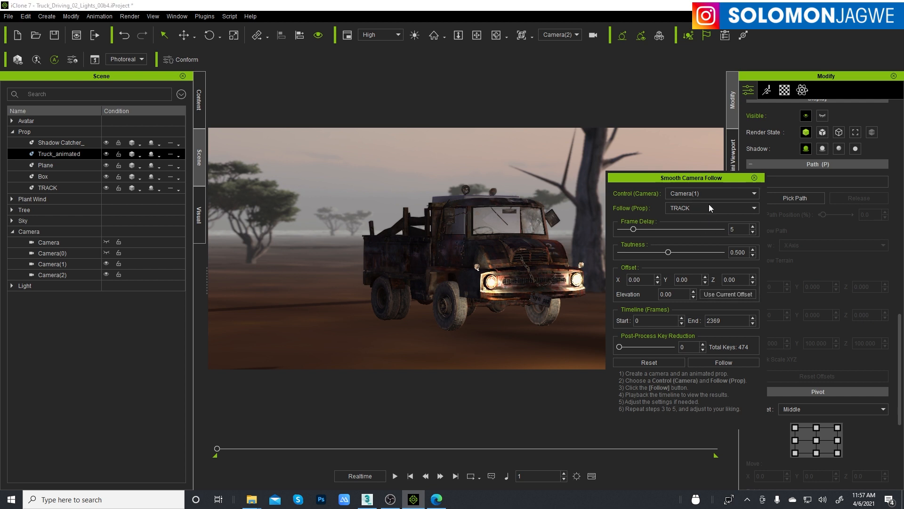
- Set Camera(2) as the controlled camera, keep its current offset from TRACK, and run Follow
click(753, 193)
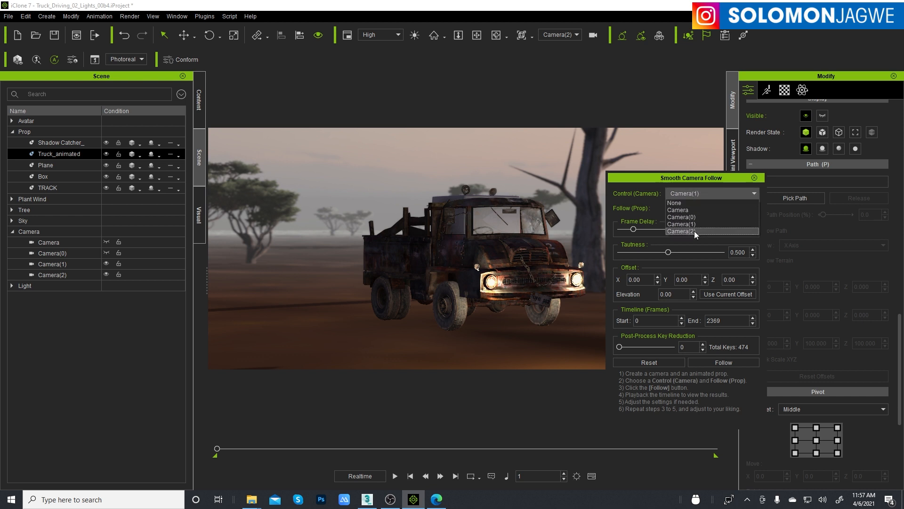
click(680, 231)
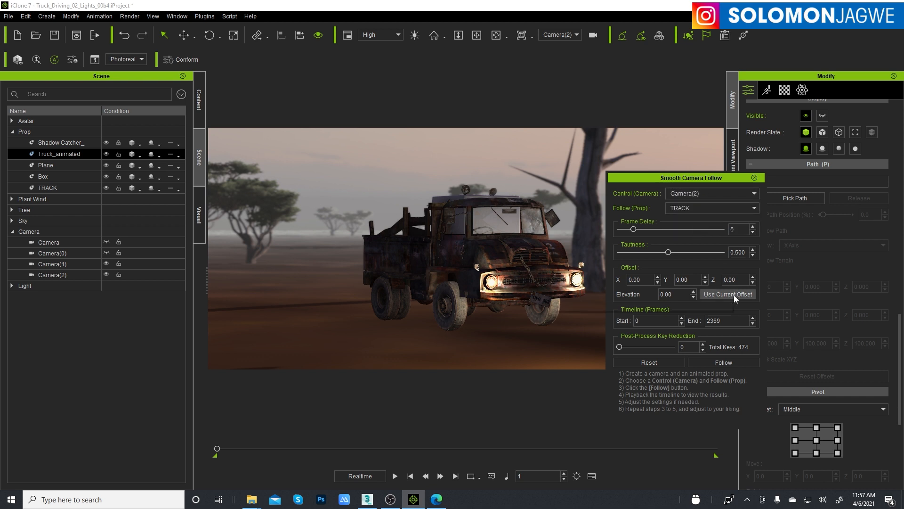
click(727, 294)
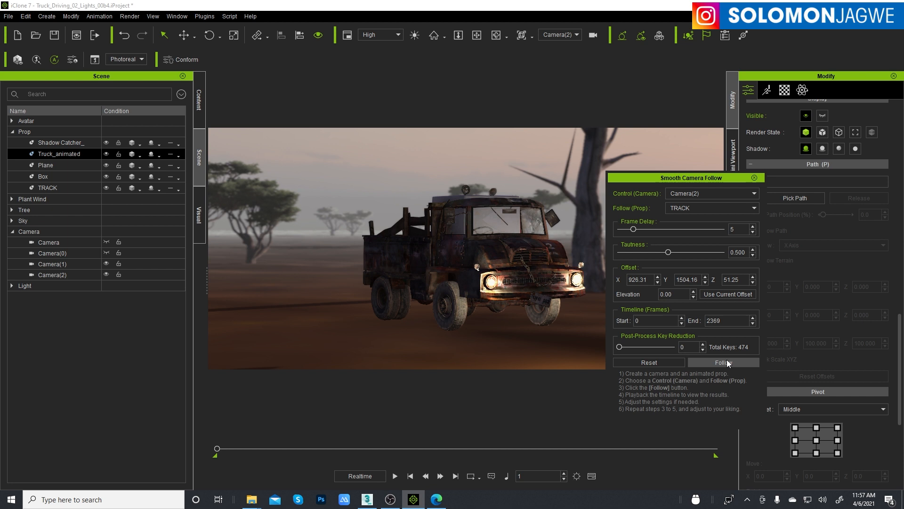
click(723, 362)
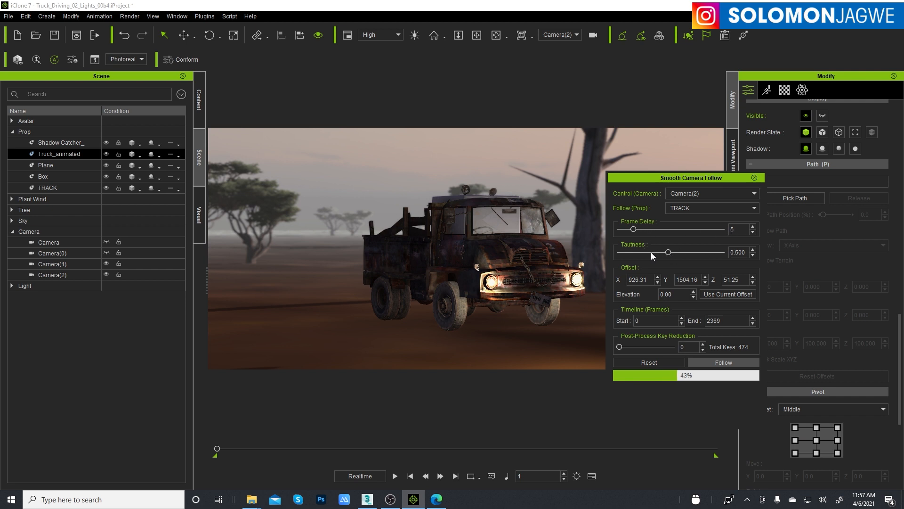
mouse_move(651, 257)
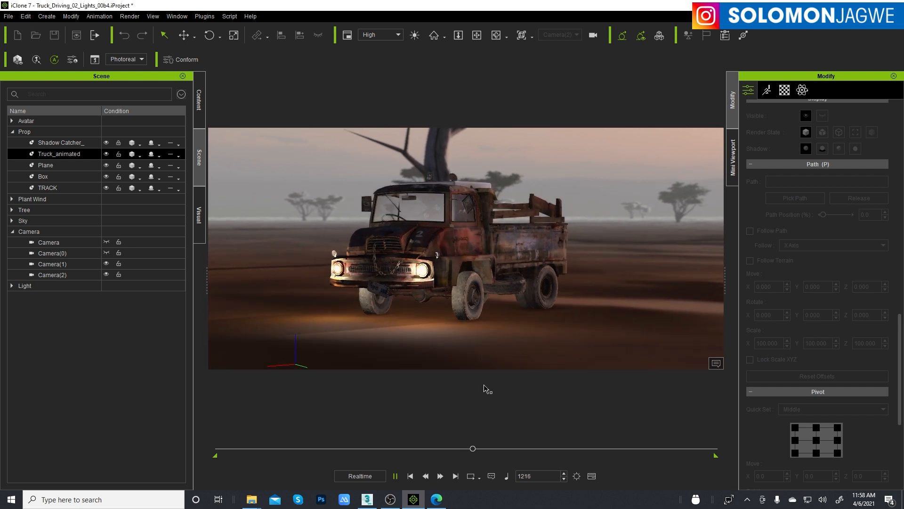
- Pause Camera(2)'s follow-shot playback and return to the first frame
click(395, 475)
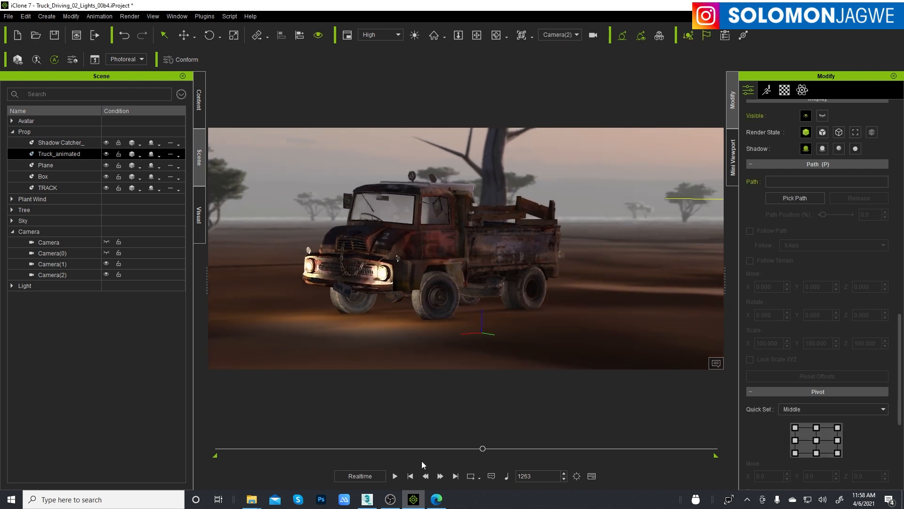
mouse_move(589, 211)
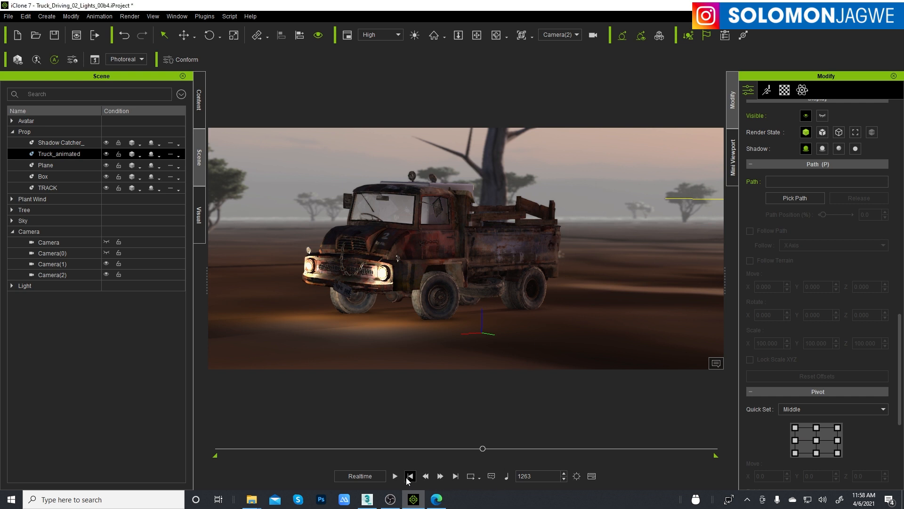
click(410, 475)
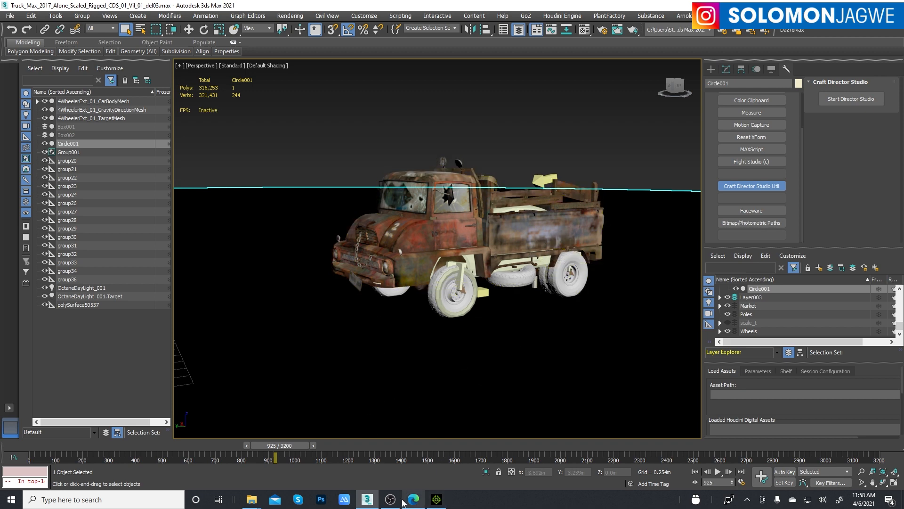
click(435, 500)
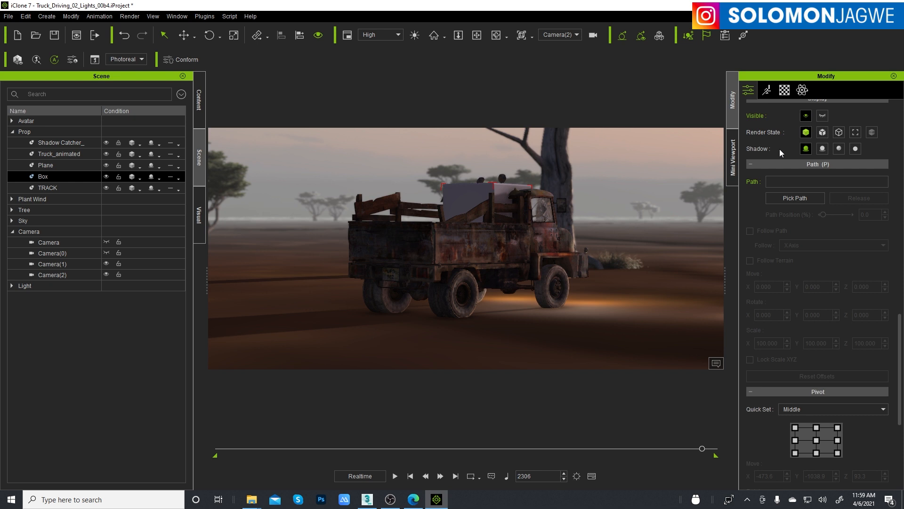
- Tick Set as Dummy for the Box prop, deselect it, and return to frame 1
click(748, 90)
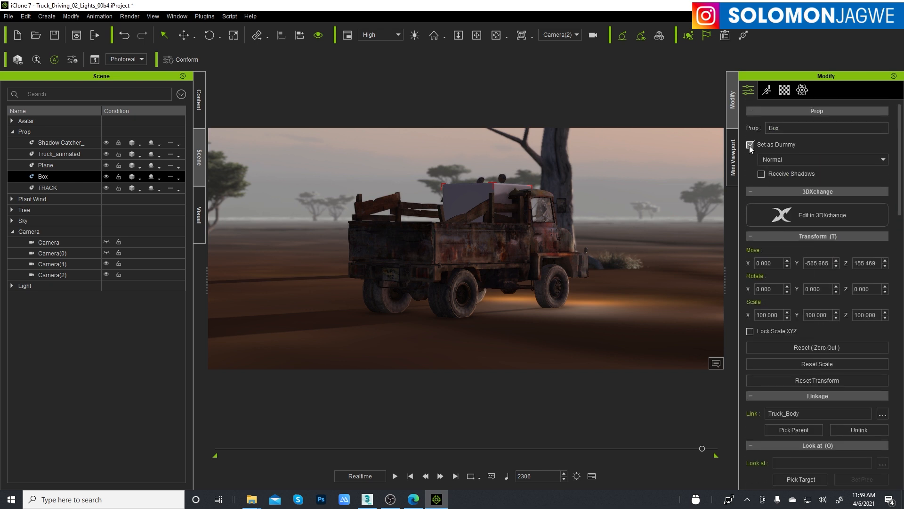
click(48, 187)
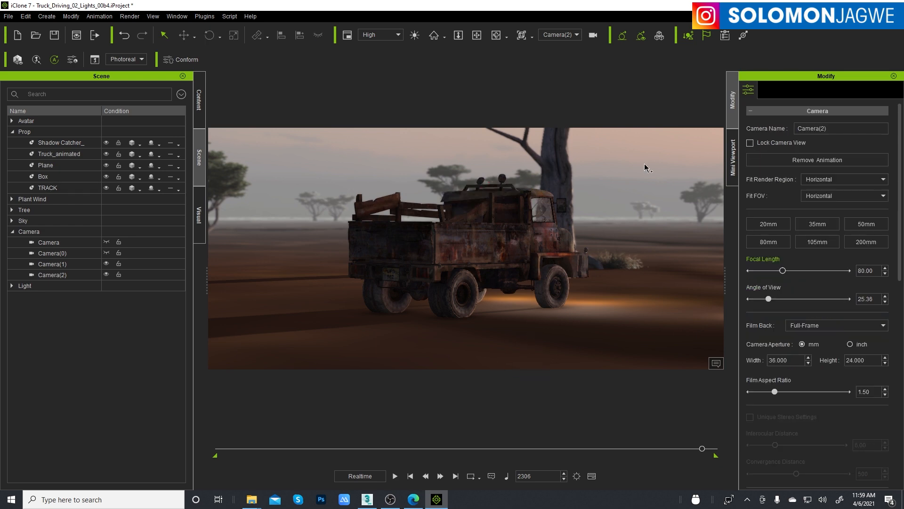
mouse_move(567, 269)
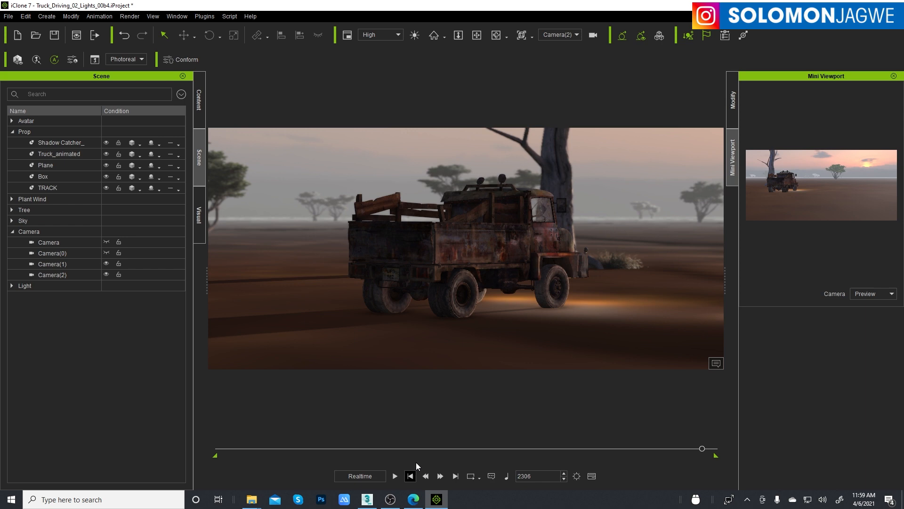
click(410, 476)
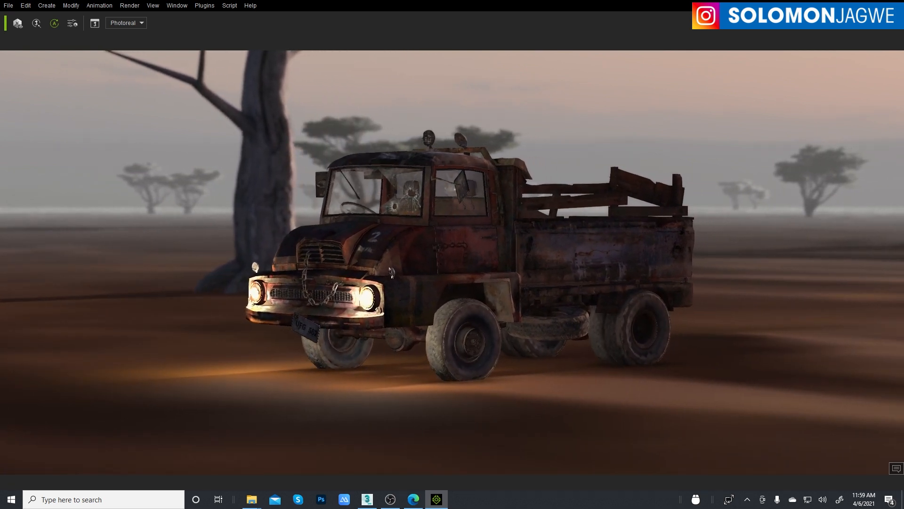
mouse_move(436, 499)
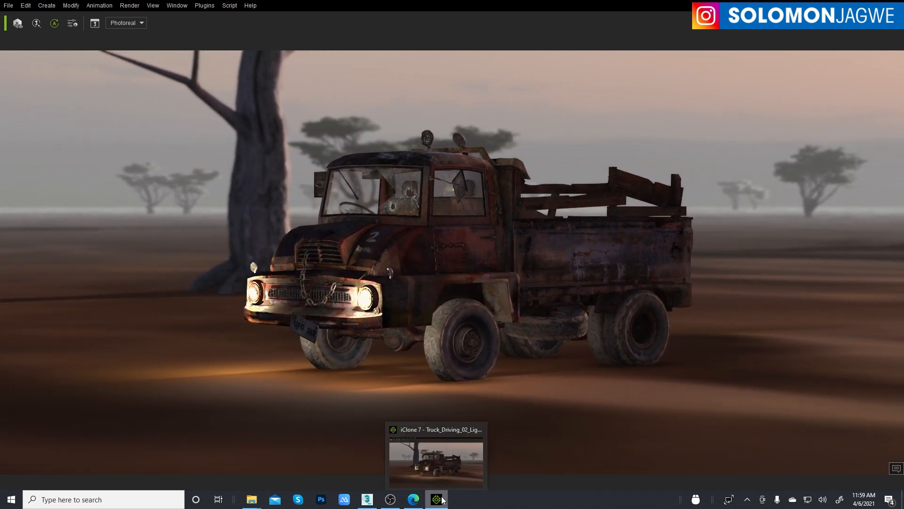